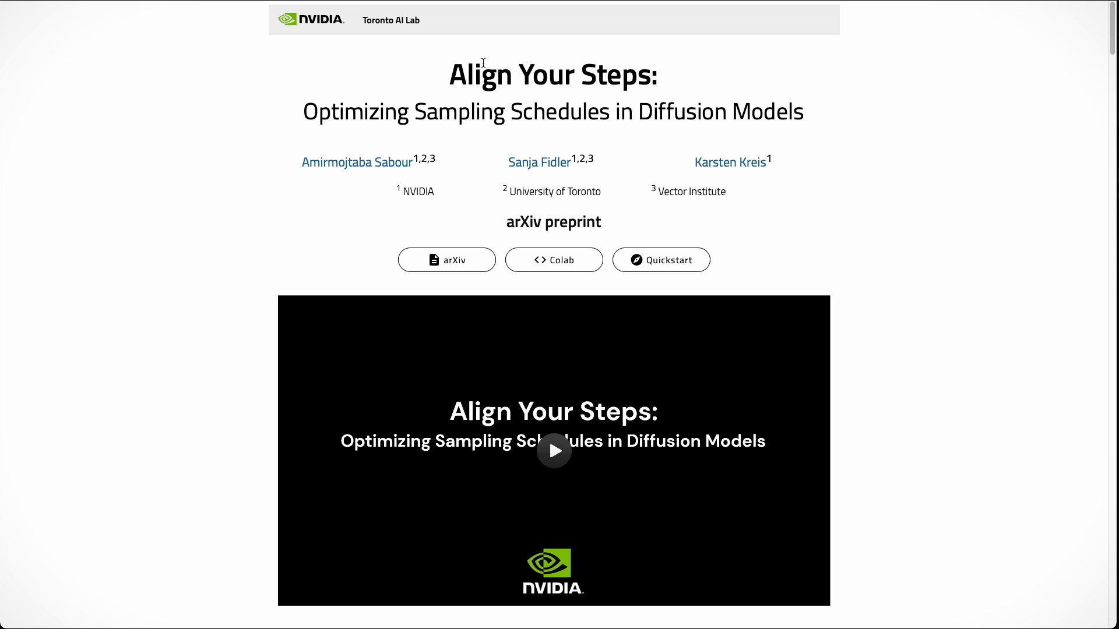
Step: Scroll the Align Your Steps page past the Abstract and denoising-schedule figure
scroll(down, 3)
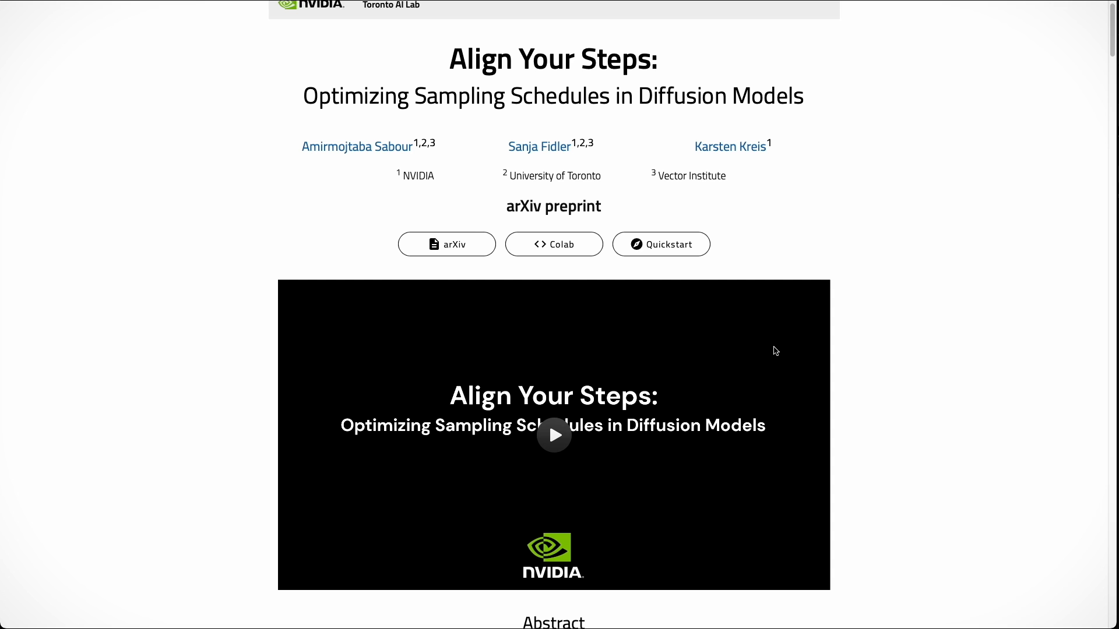
scroll(down, 3)
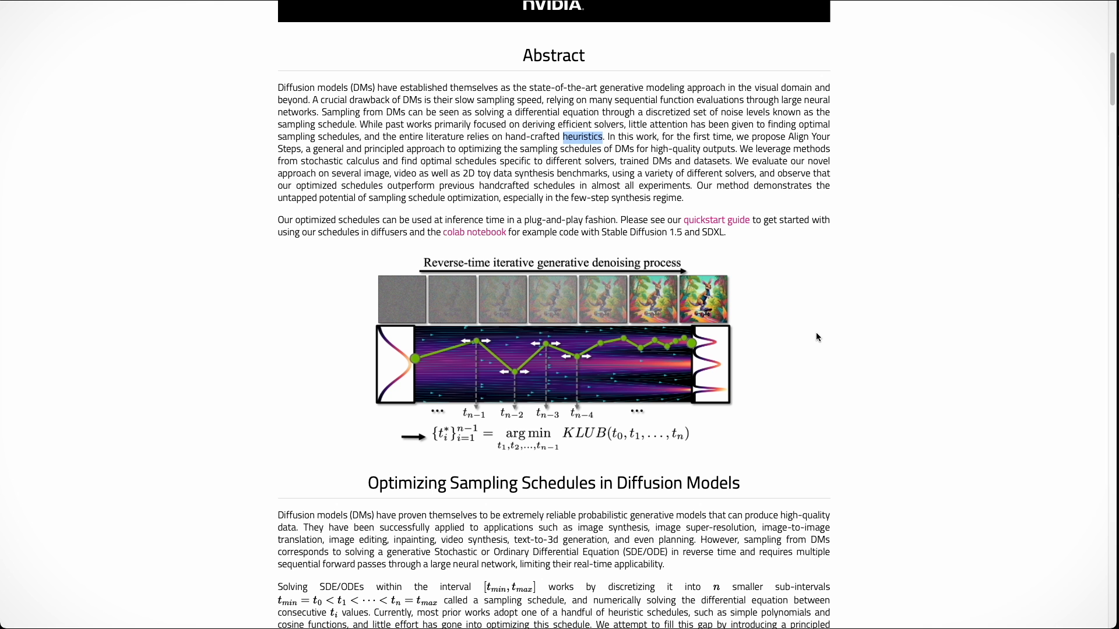
mouse_move(825, 368)
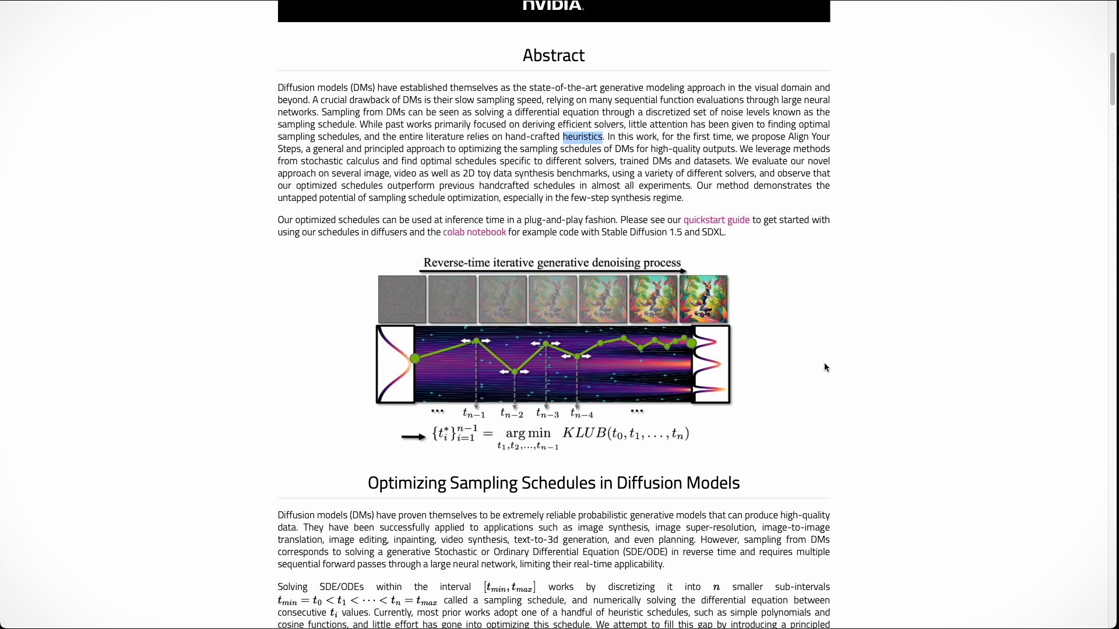
scroll(down, 3)
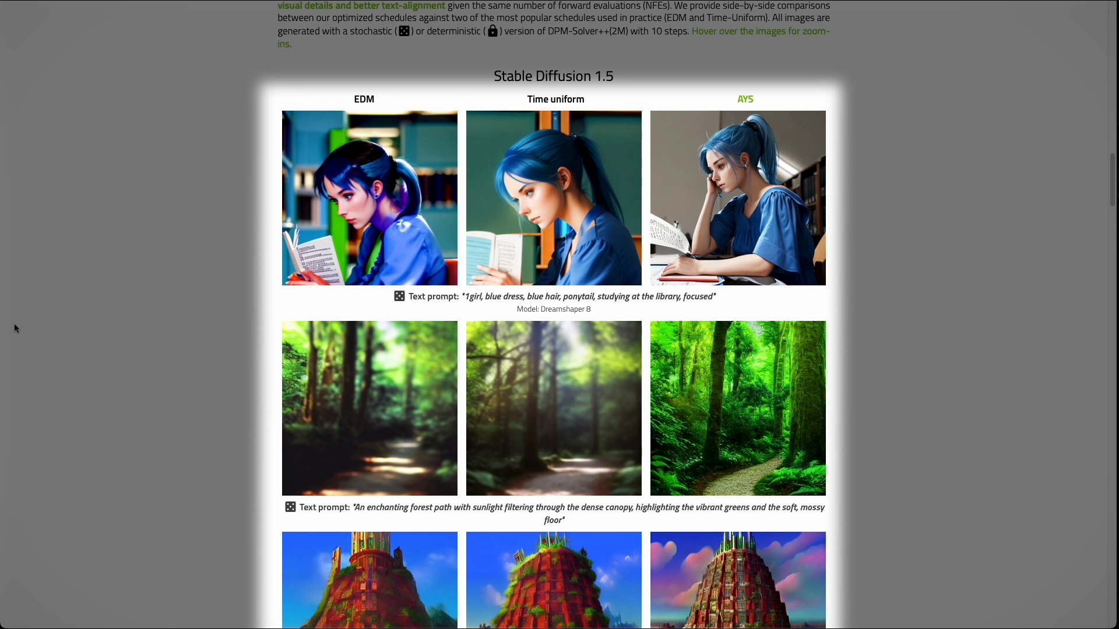
mouse_move(922, 284)
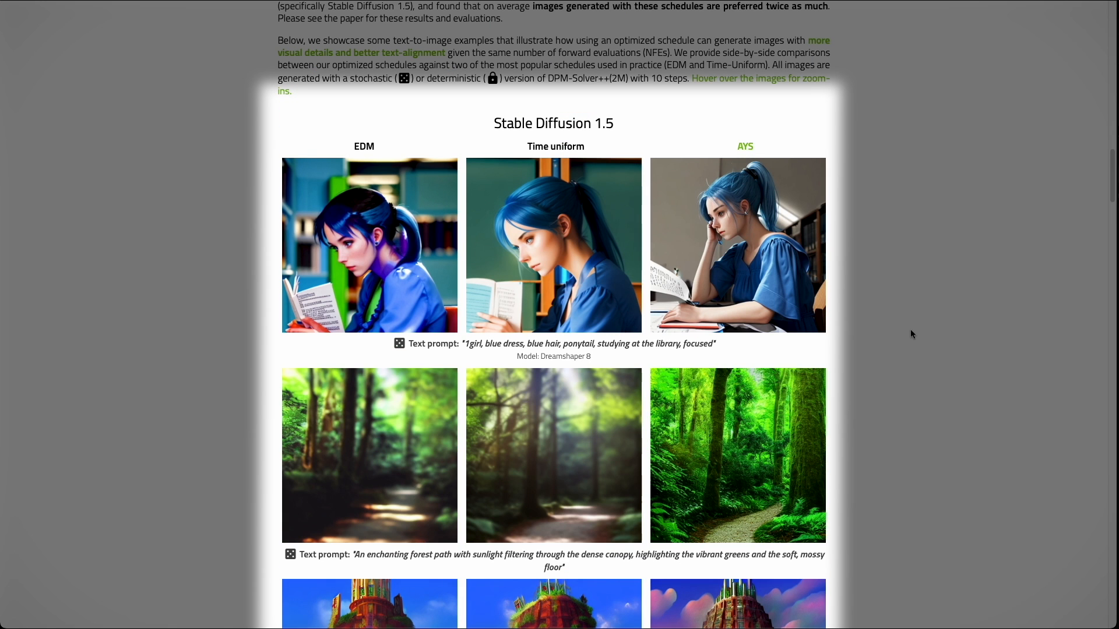
mouse_move(756, 225)
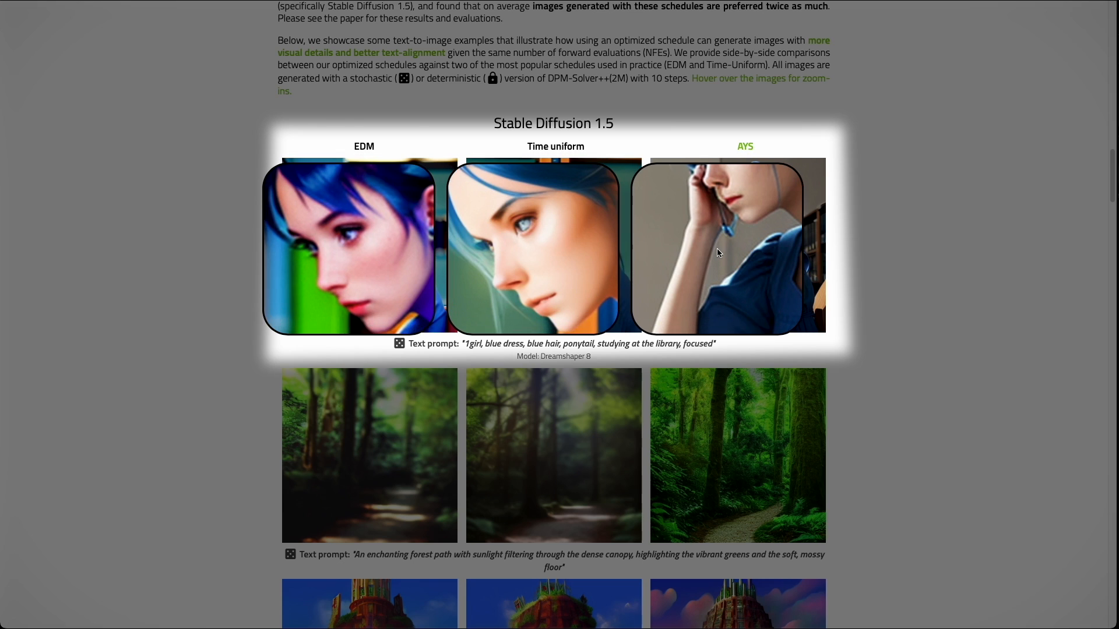
Step: Scroll past the Stable Diffusion 1.5 EDM, Time uniform and AYS comparisons
scroll(down, 3)
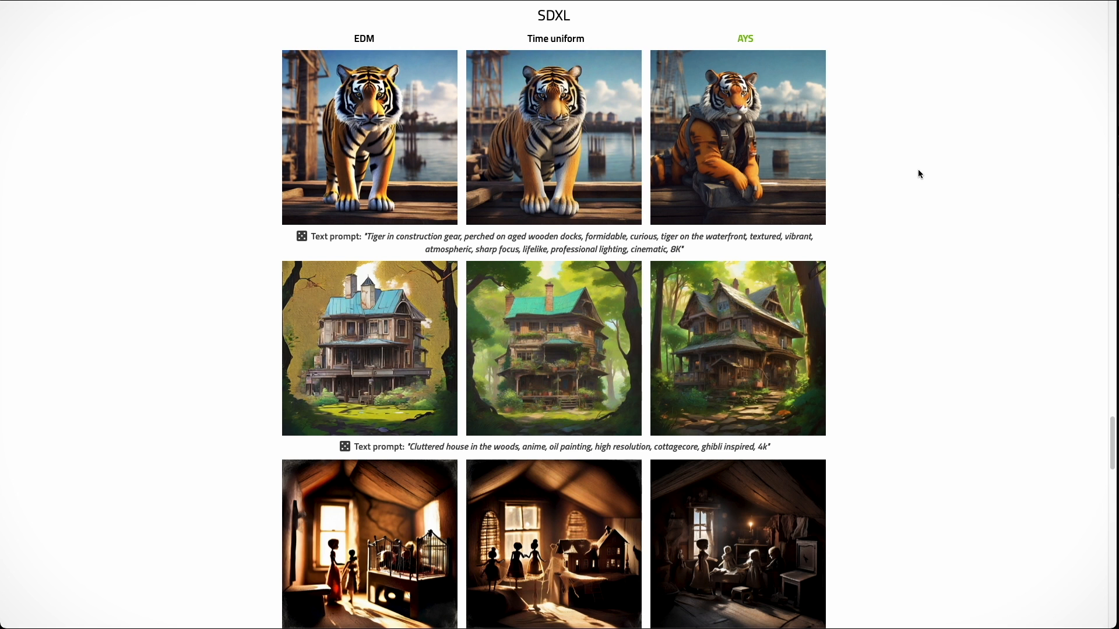
Step: Scroll through the SDXL tiger comparison down to the cluttered woodland house row
scroll(down, 3)
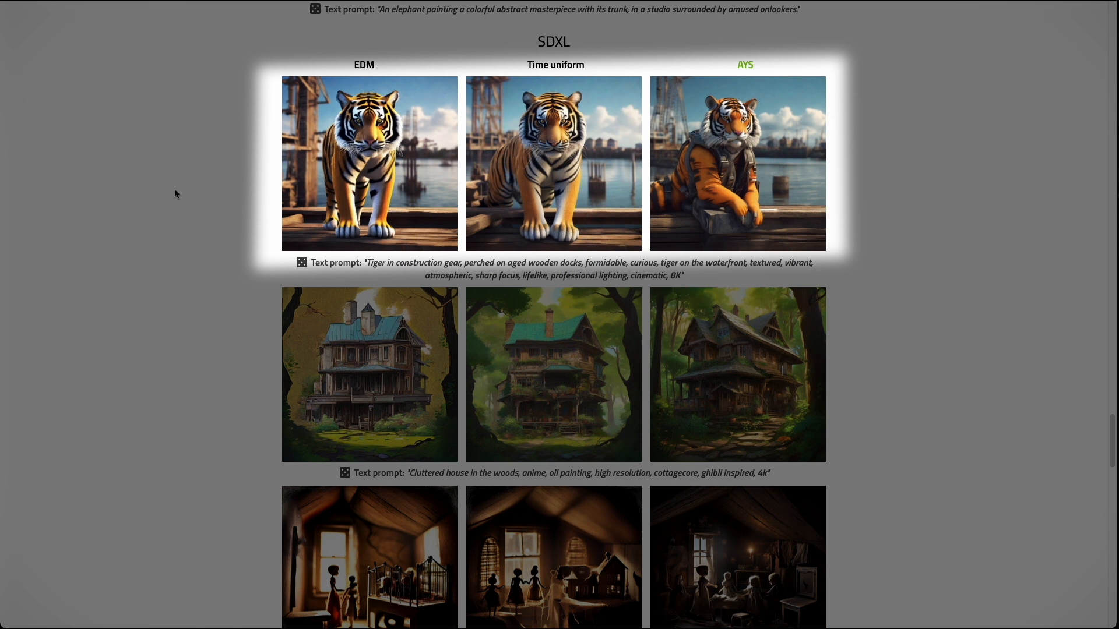
mouse_move(160, 264)
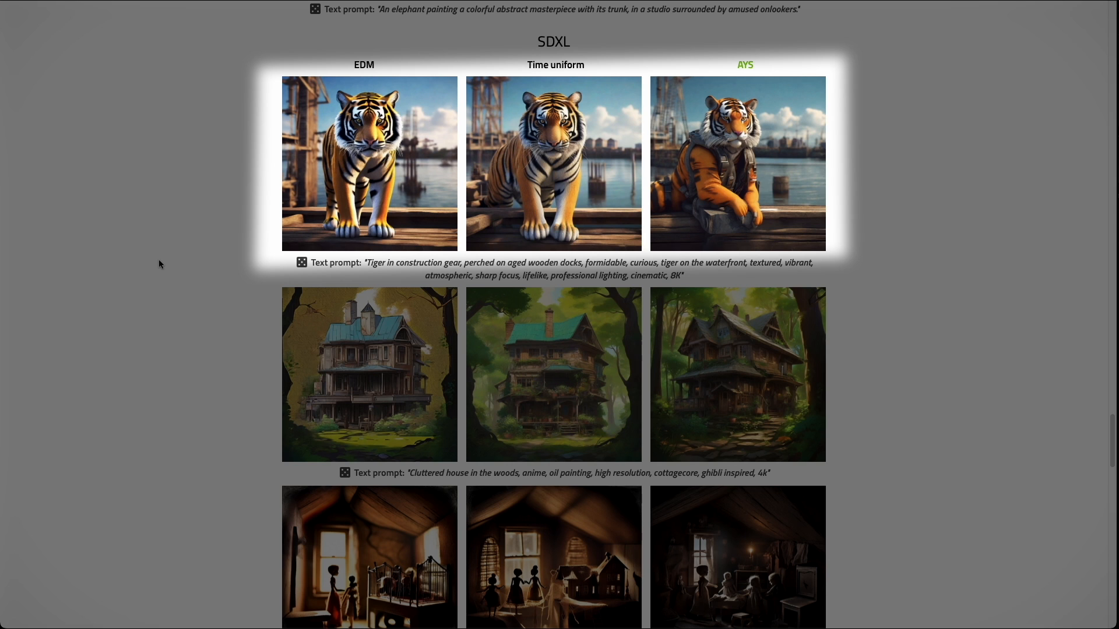
mouse_move(123, 172)
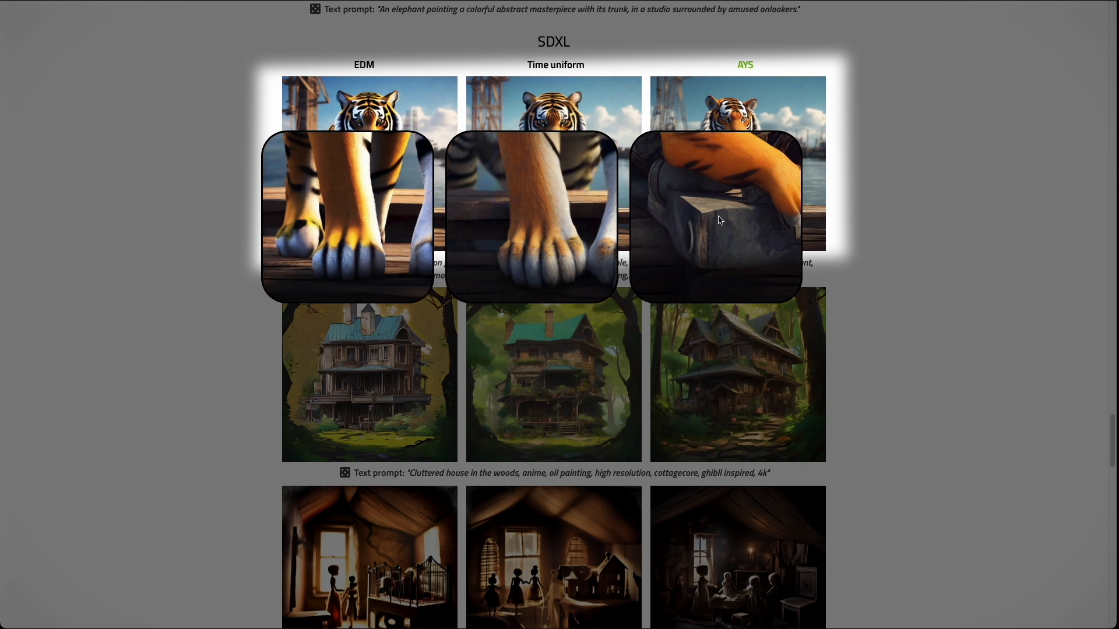
scroll(down, 3)
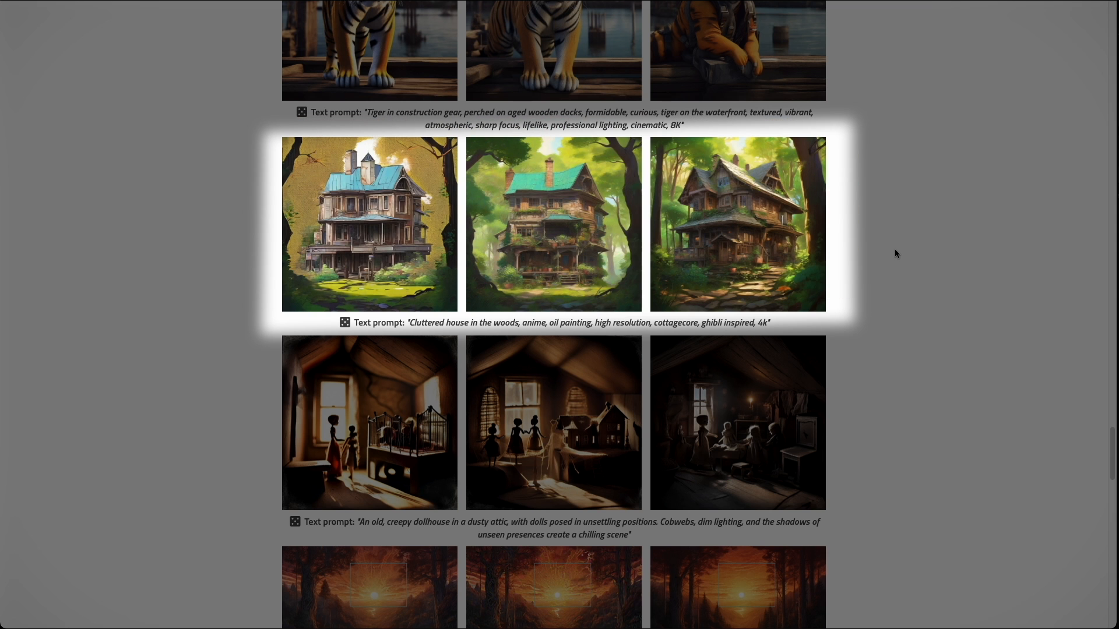
mouse_move(204, 242)
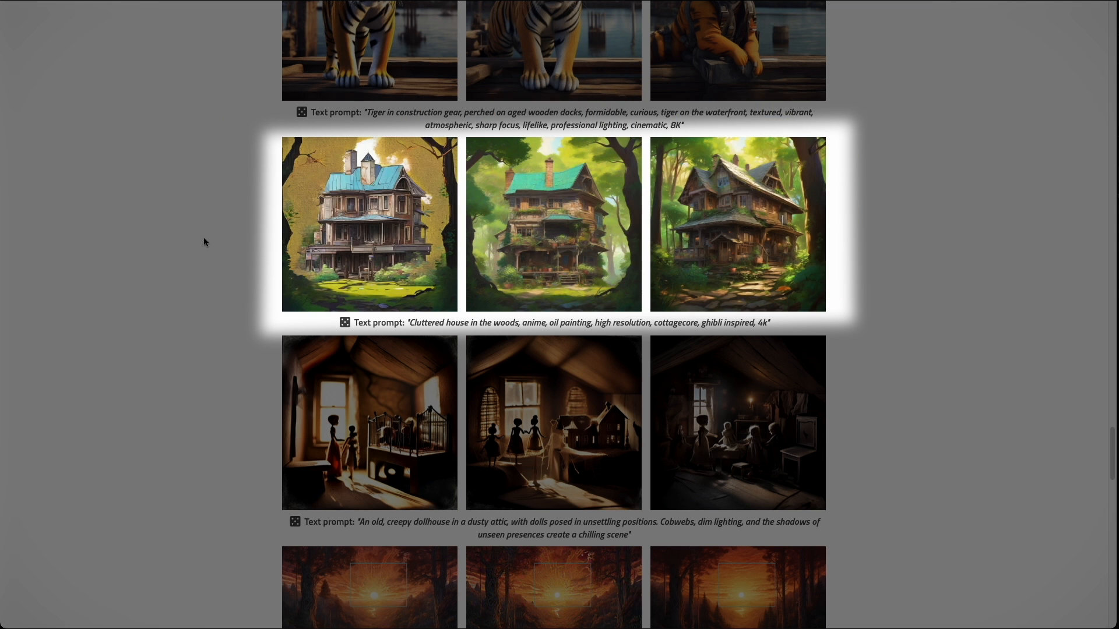
Step: Scroll past the cyberpunk cityscape to the Stable Video Diffusion EDM-versus-AYS videos
scroll(down, 3)
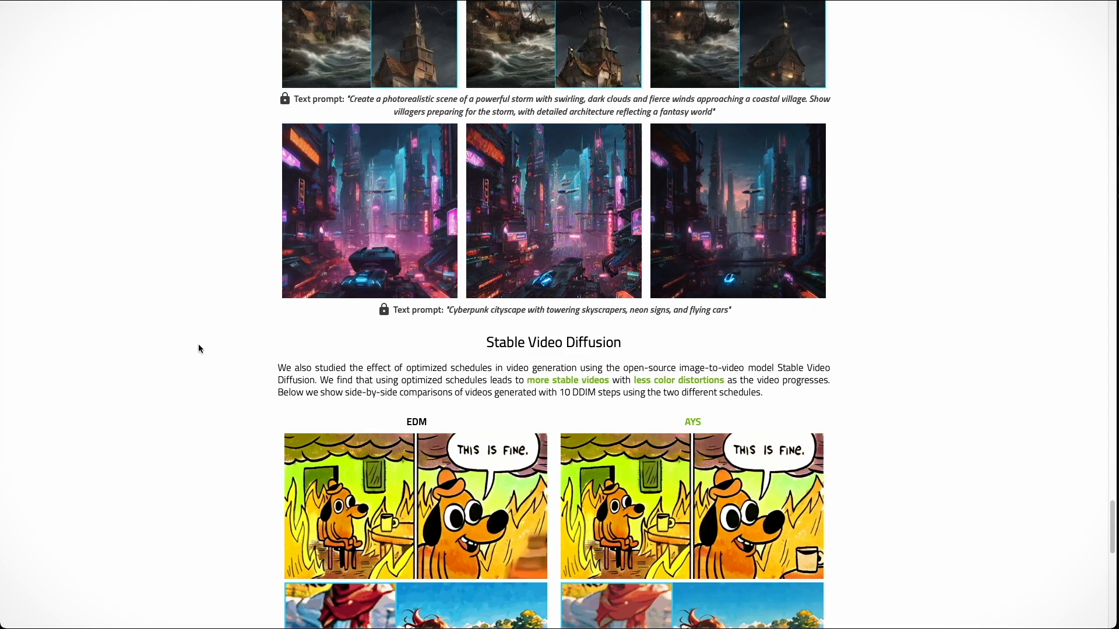
scroll(down, 3)
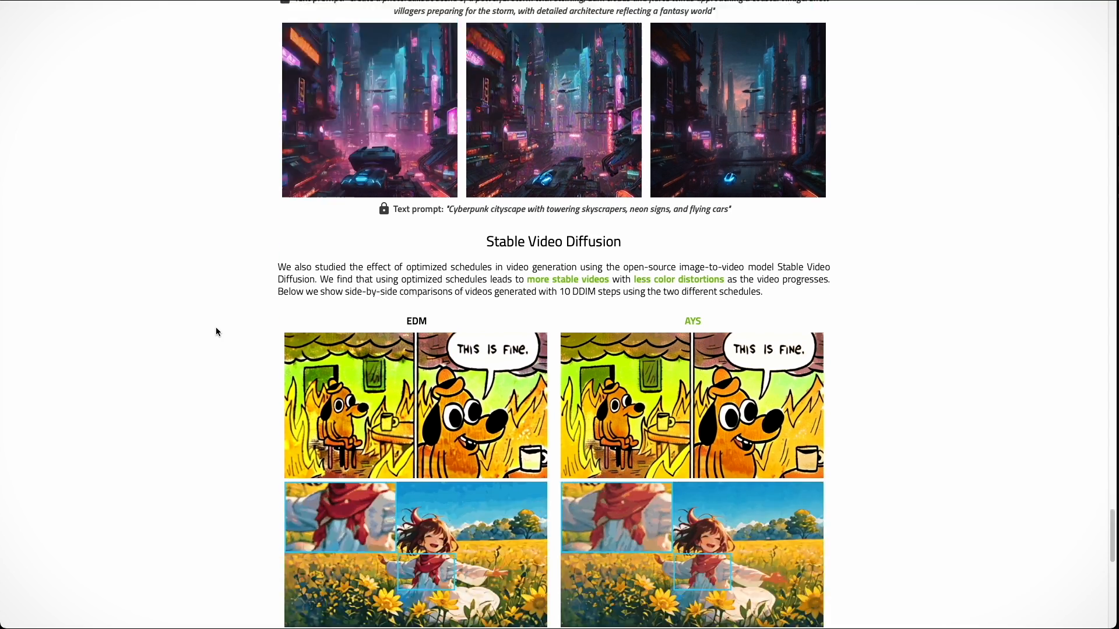
scroll(down, 3)
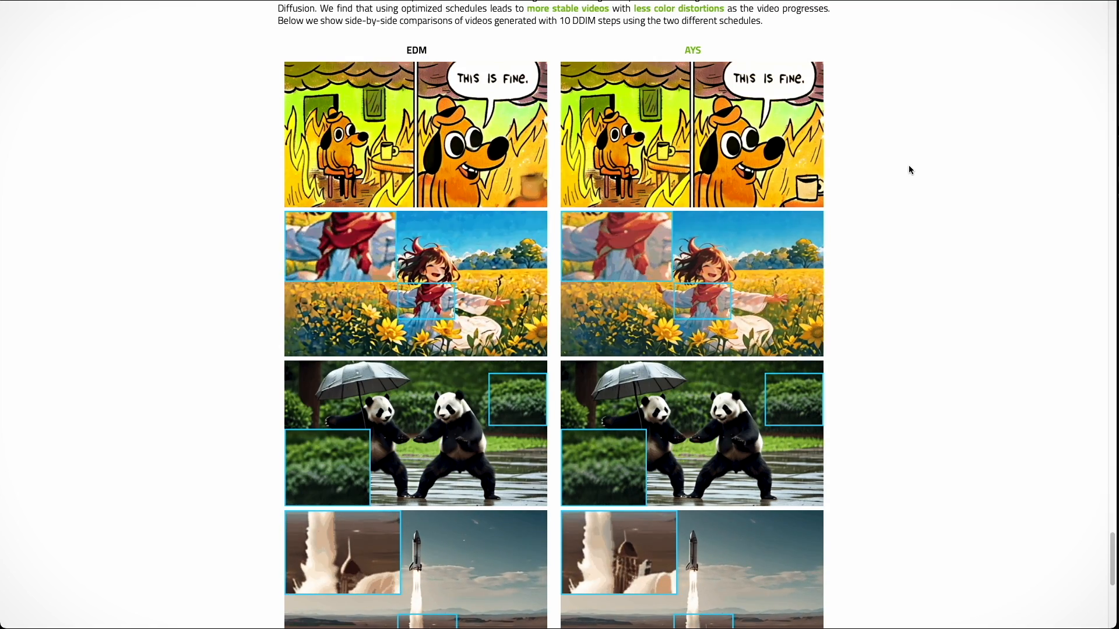
scroll(down, 3)
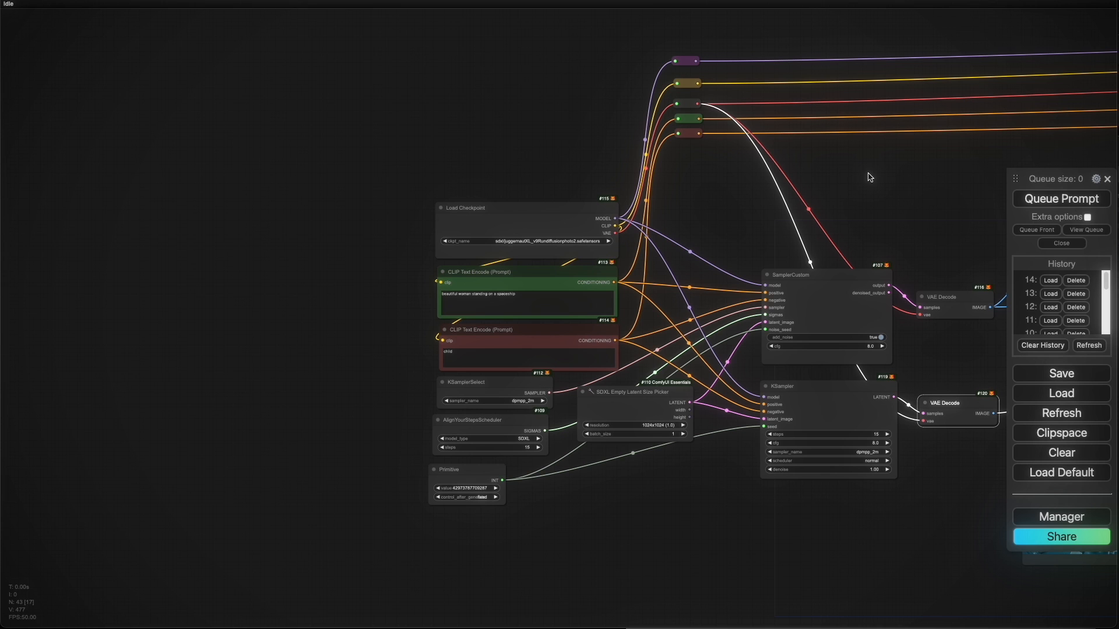
mouse_move(1033, 519)
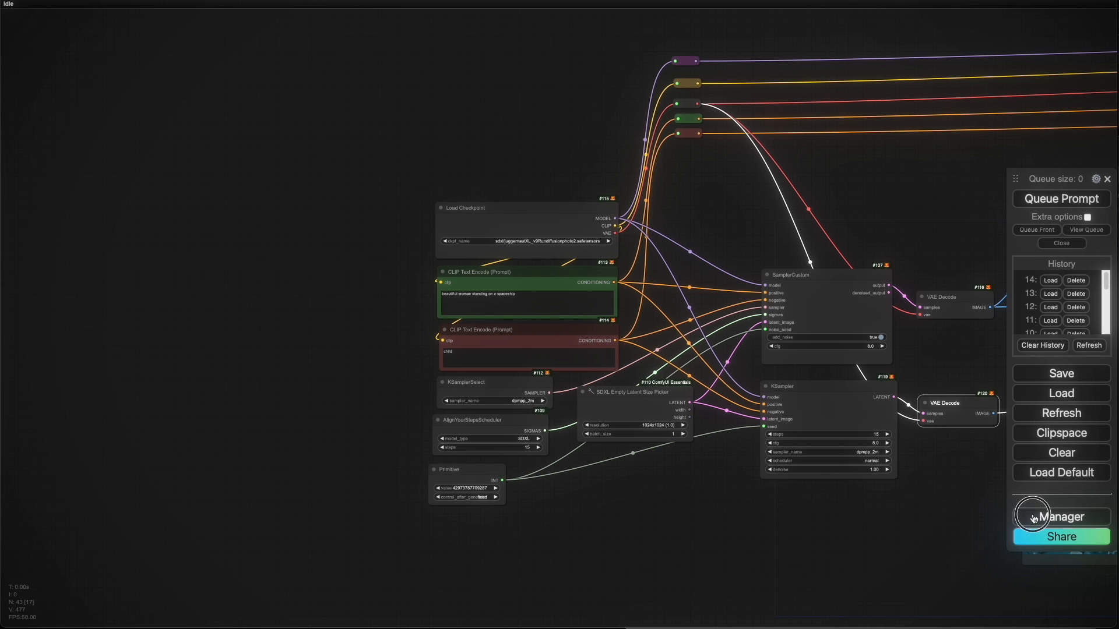
click(1061, 515)
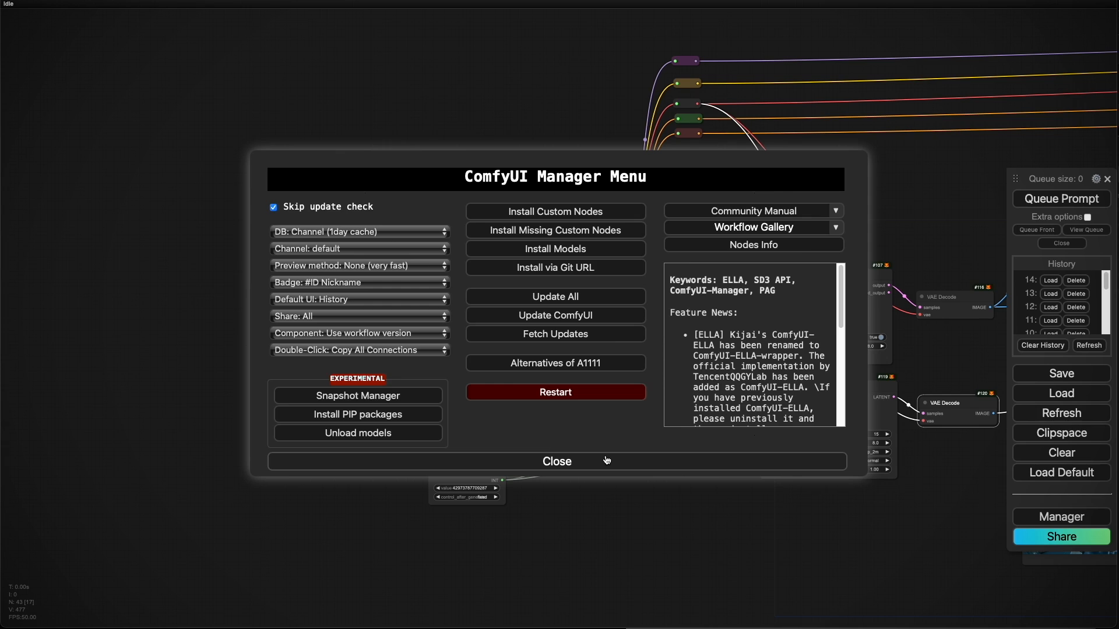
click(556, 461)
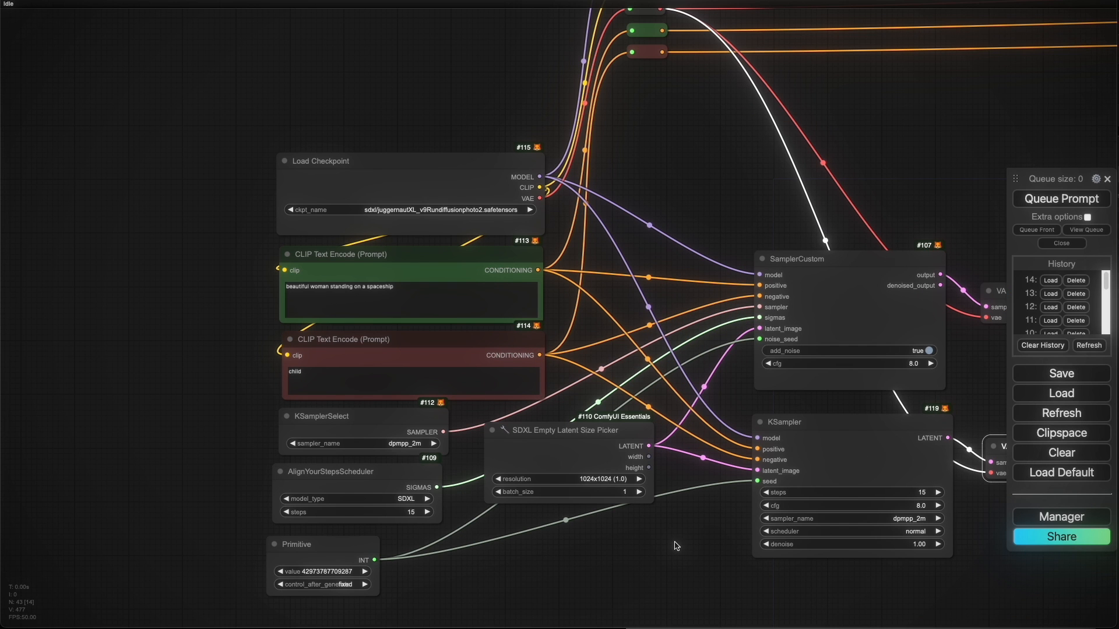
mouse_move(877, 472)
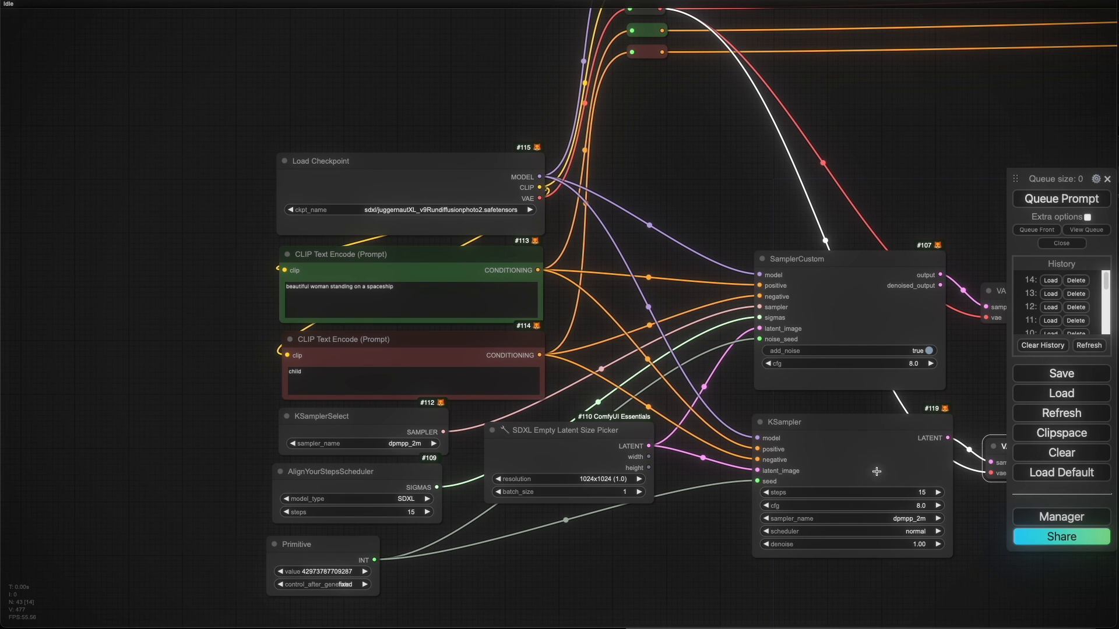
mouse_move(564, 154)
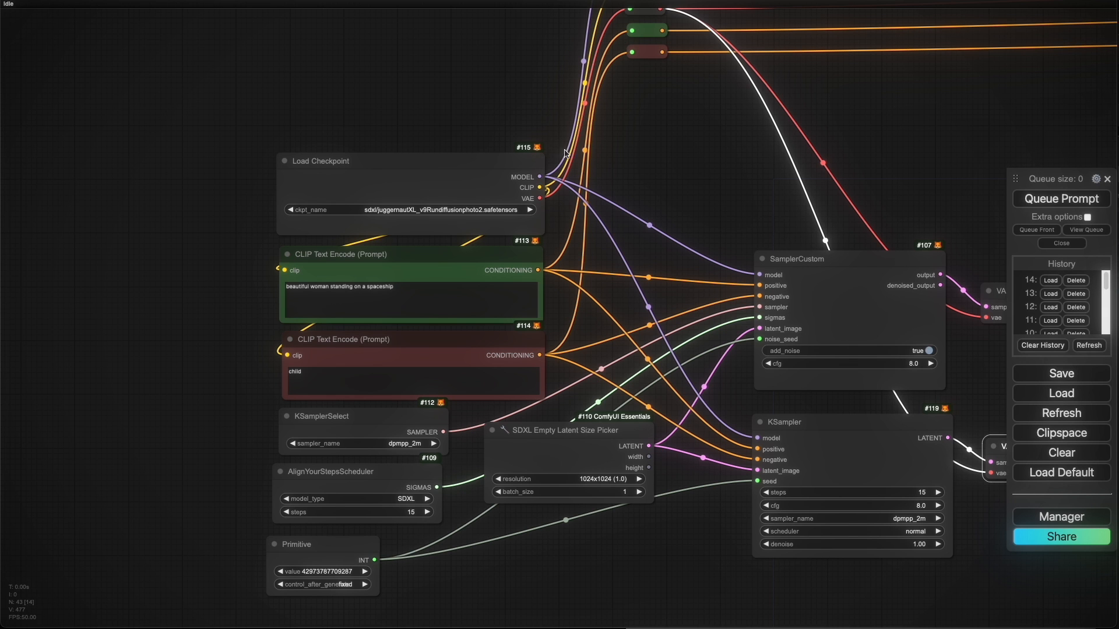
right_click(563, 149)
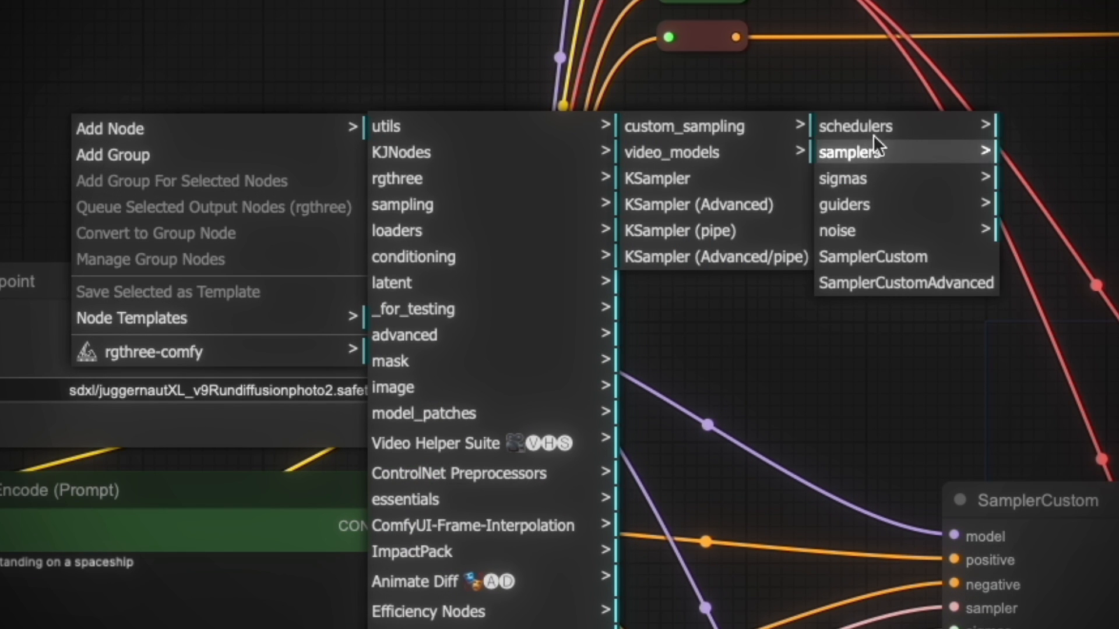
click(872, 256)
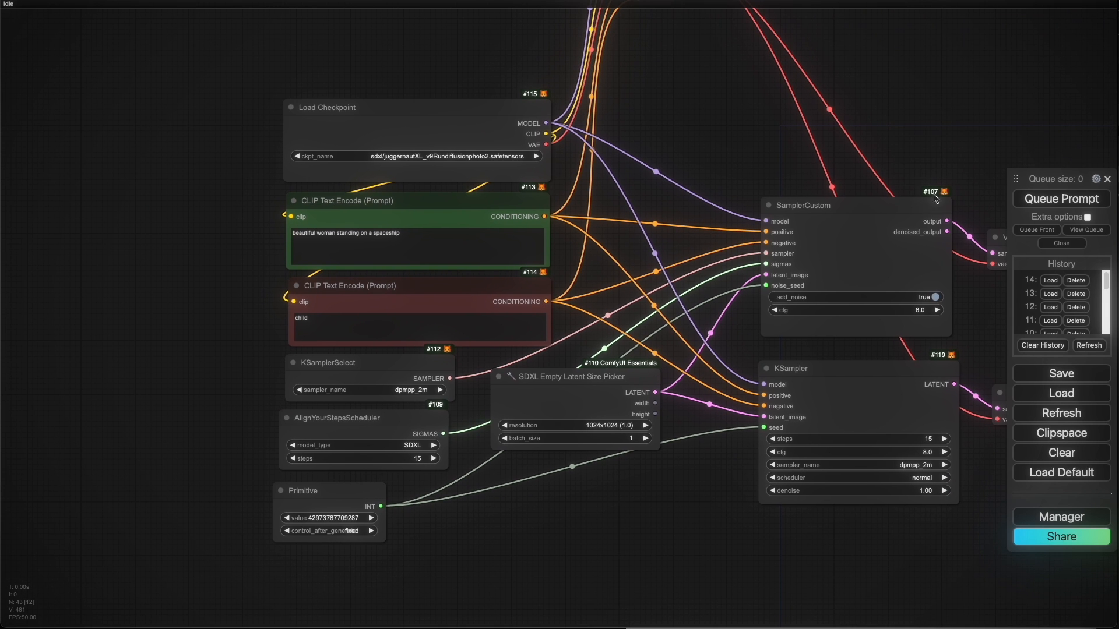
mouse_move(880, 265)
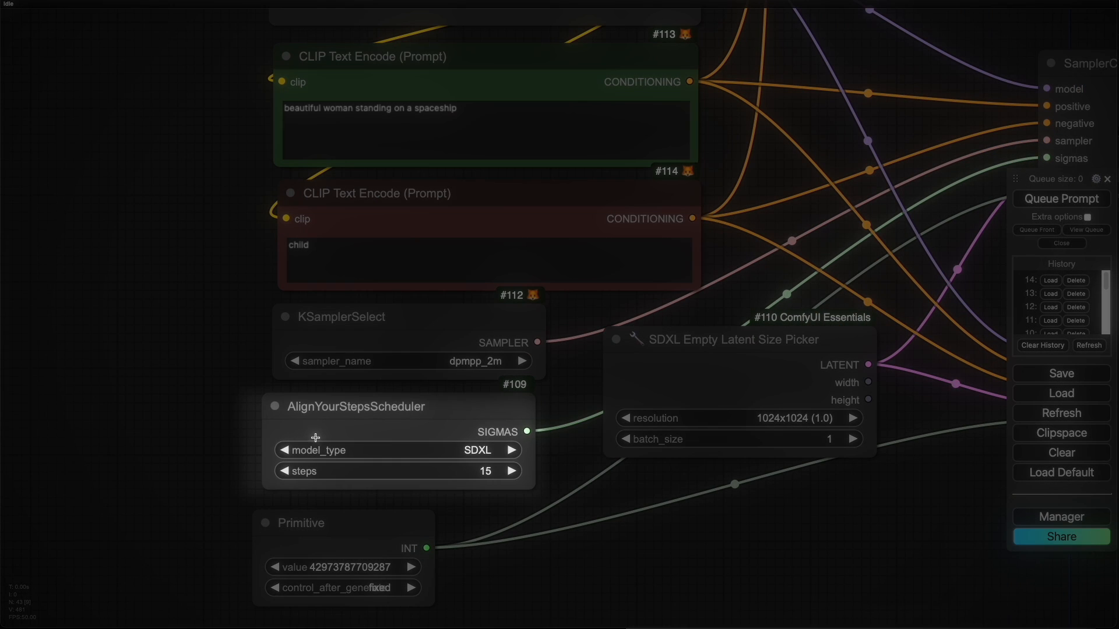
mouse_move(182, 360)
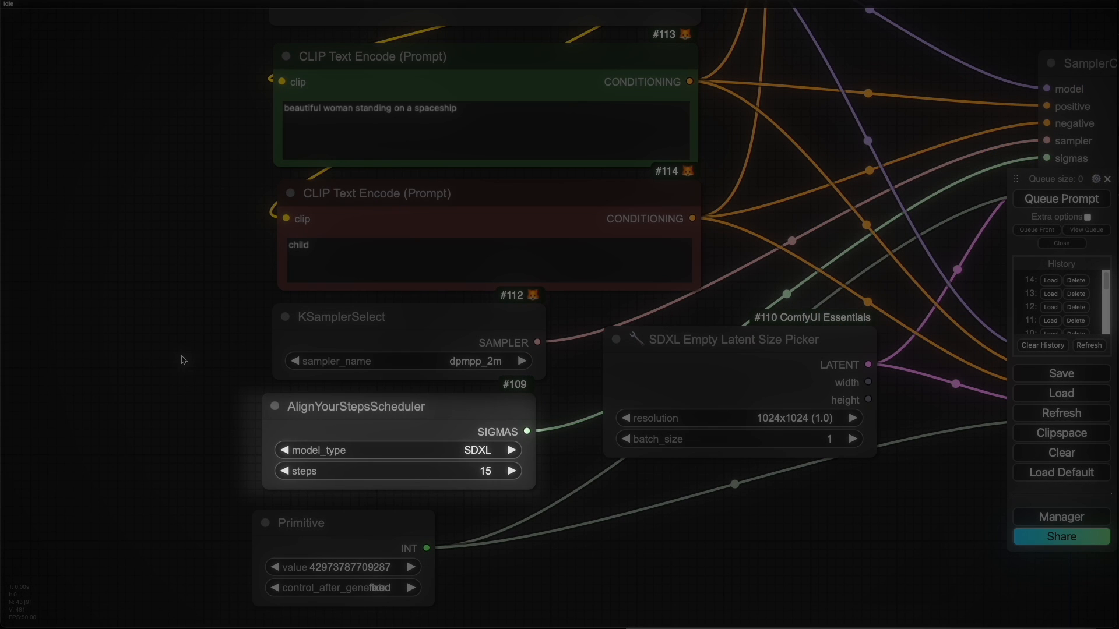
right_click(181, 360)
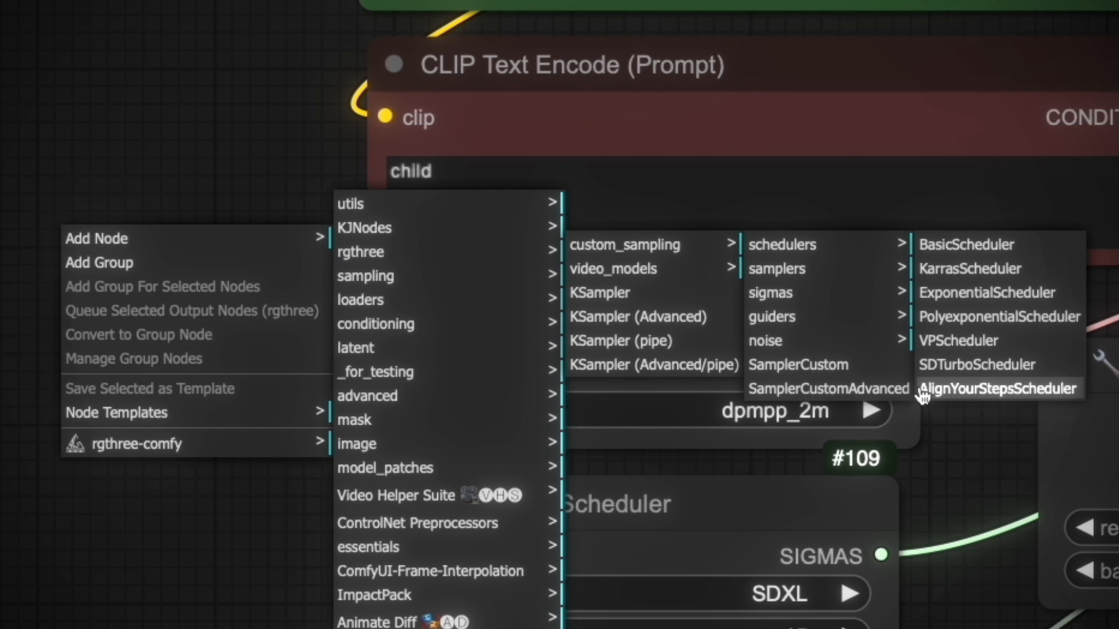
click(997, 388)
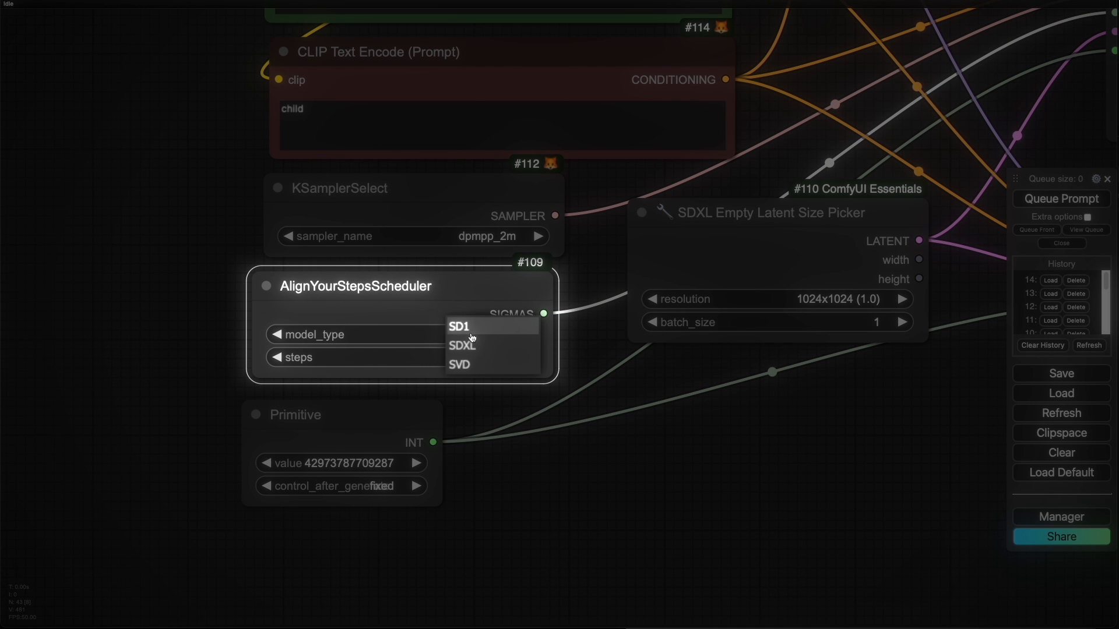
mouse_move(480, 346)
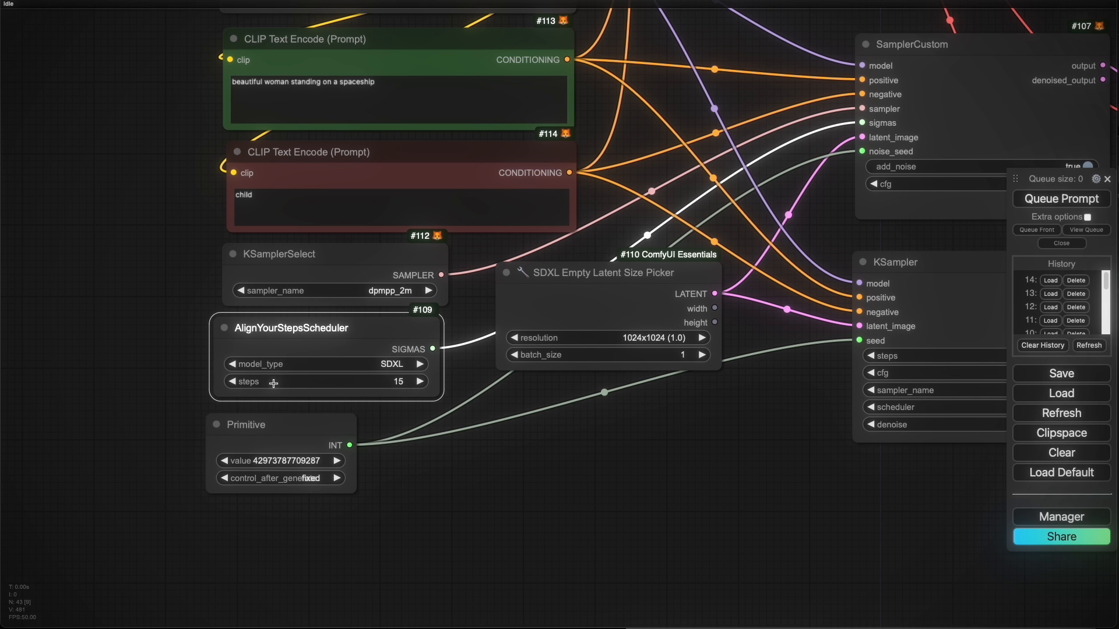
mouse_move(414, 385)
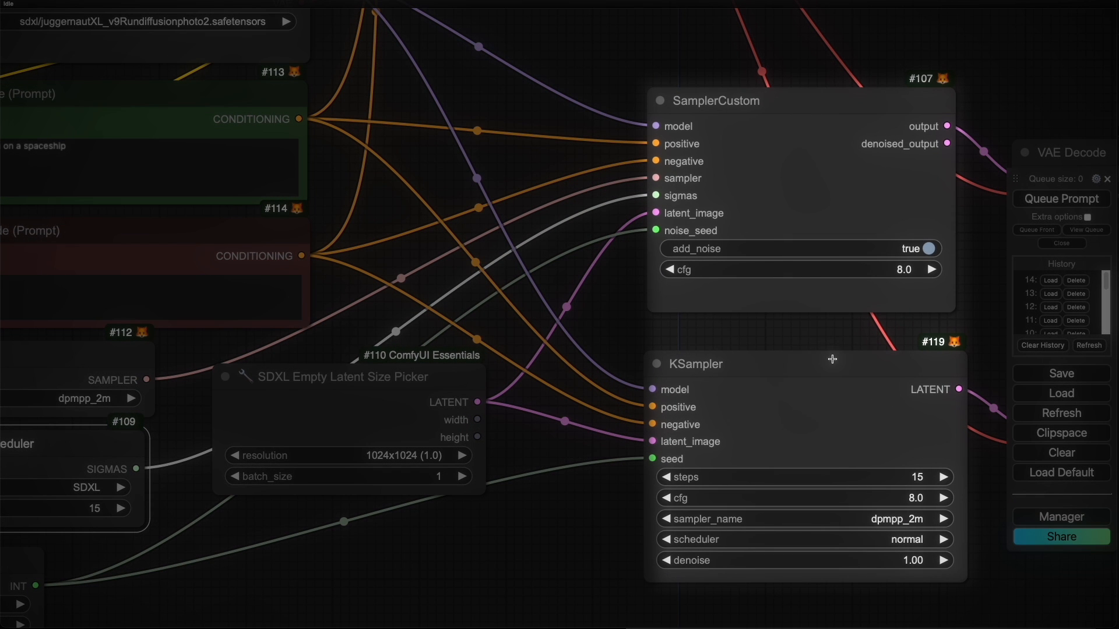
mouse_move(741, 373)
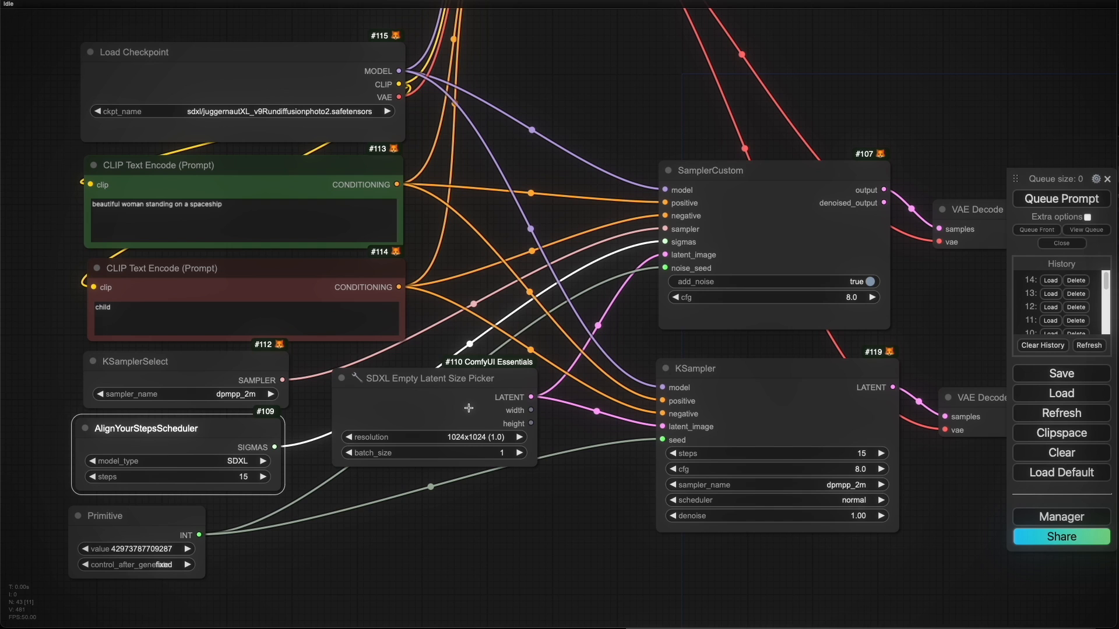
mouse_move(282, 223)
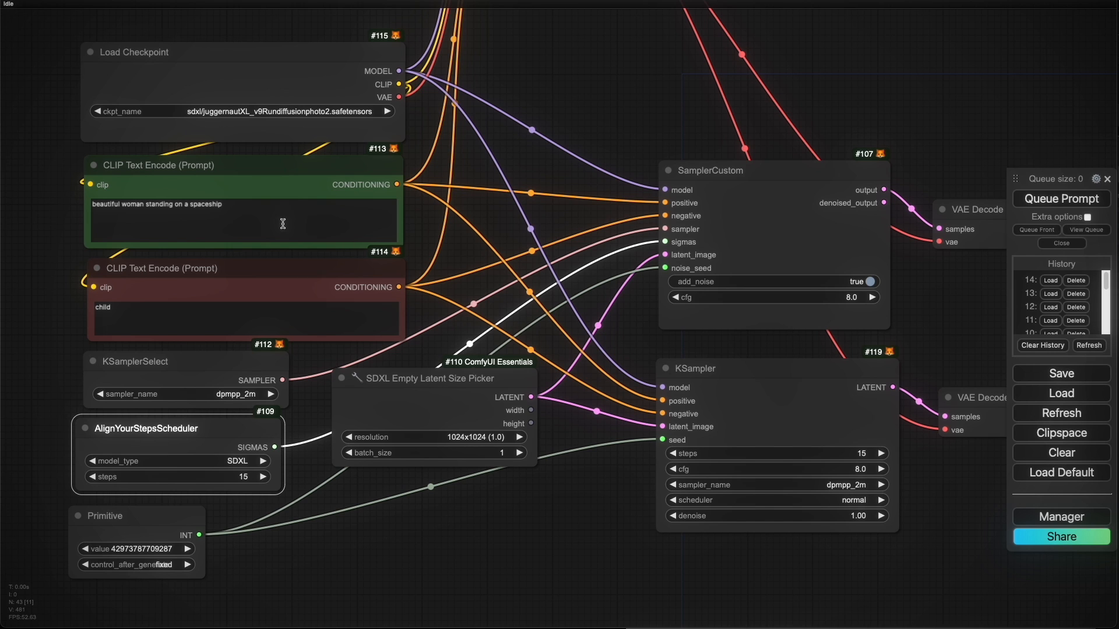
mouse_move(327, 375)
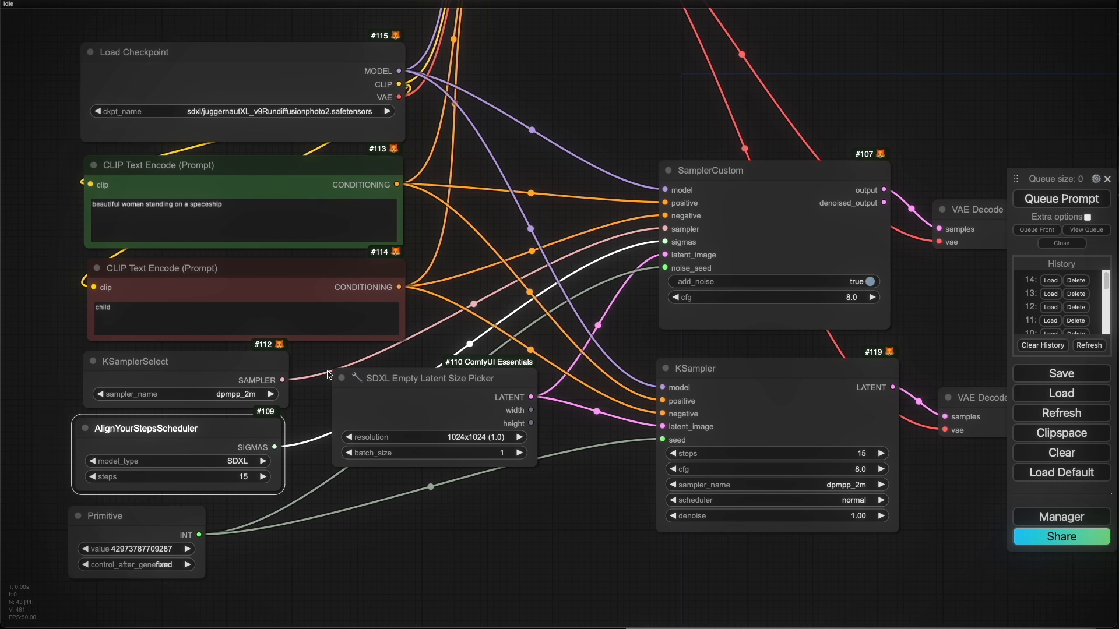
mouse_move(377, 360)
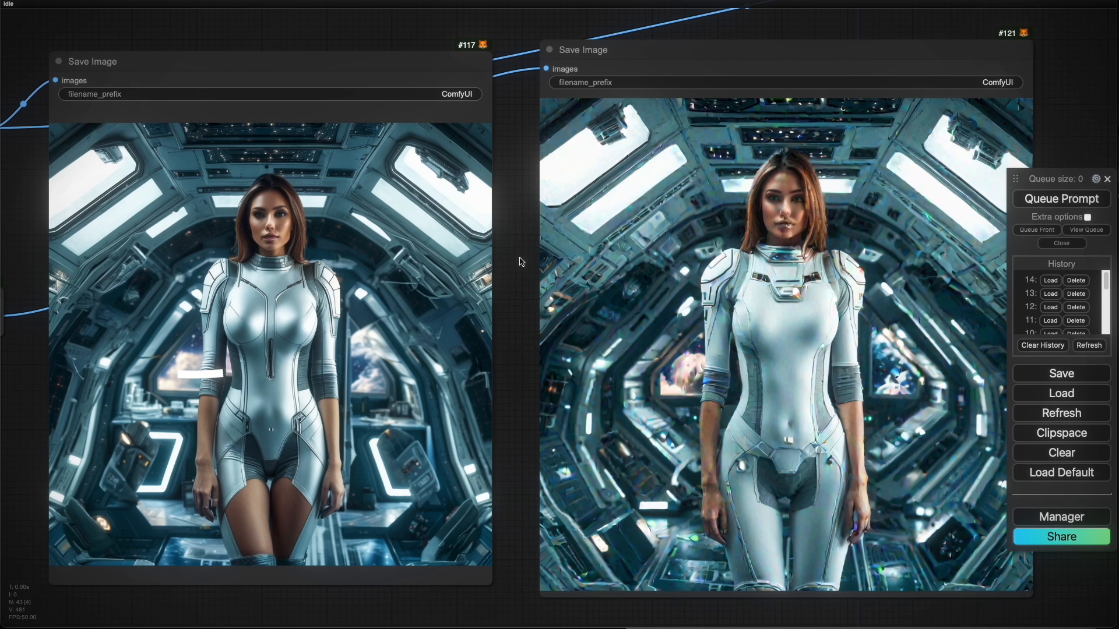
mouse_move(918, 326)
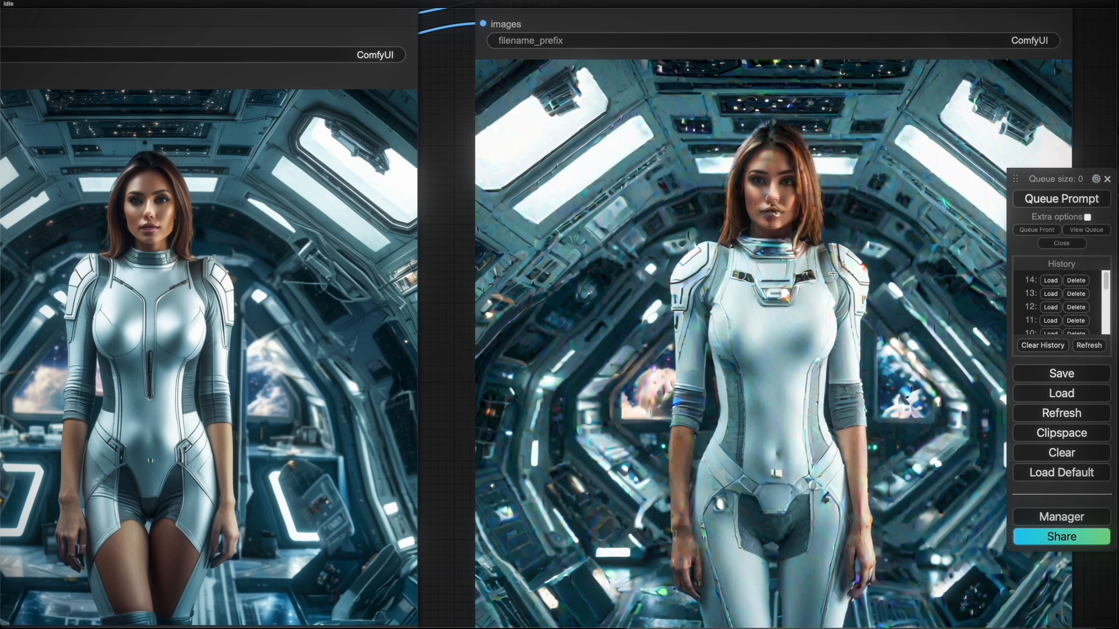
mouse_move(404, 241)
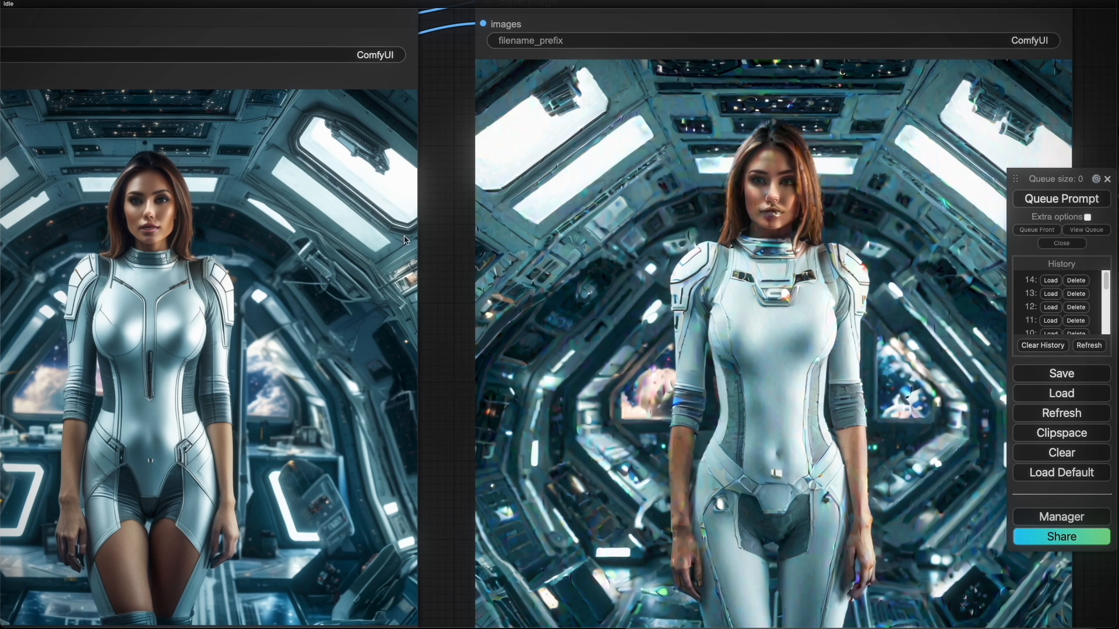
mouse_move(452, 219)
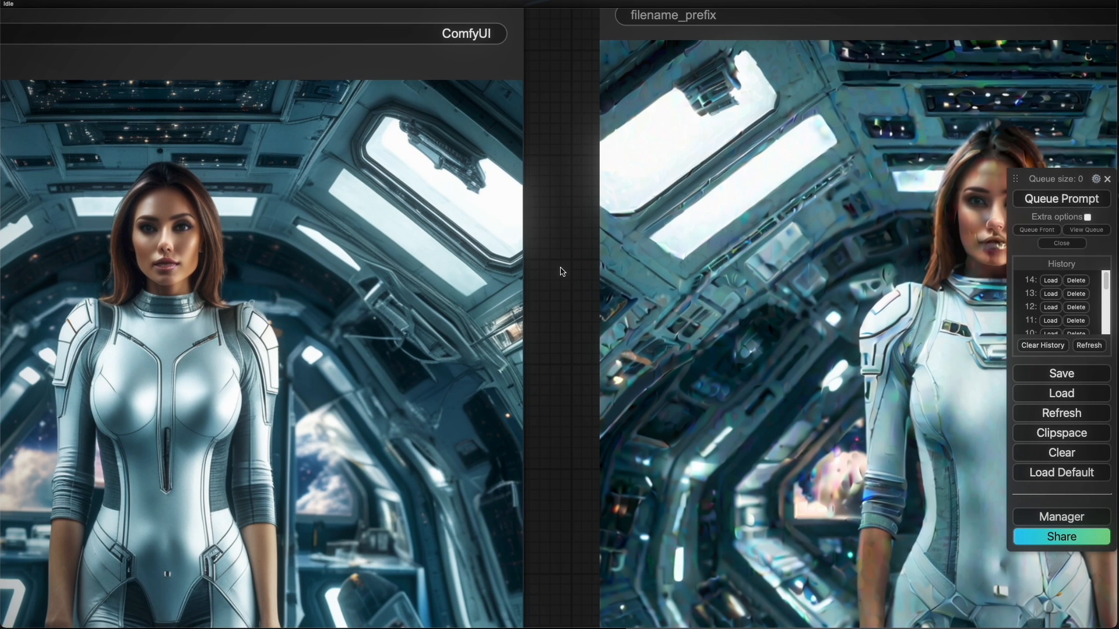
mouse_move(330, 222)
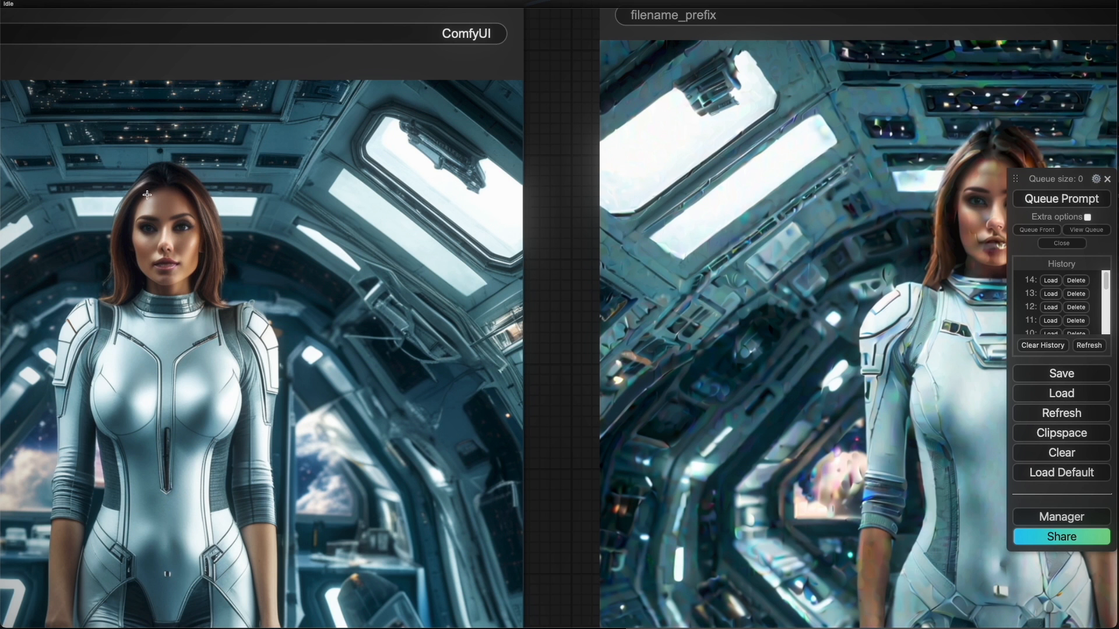
mouse_move(544, 326)
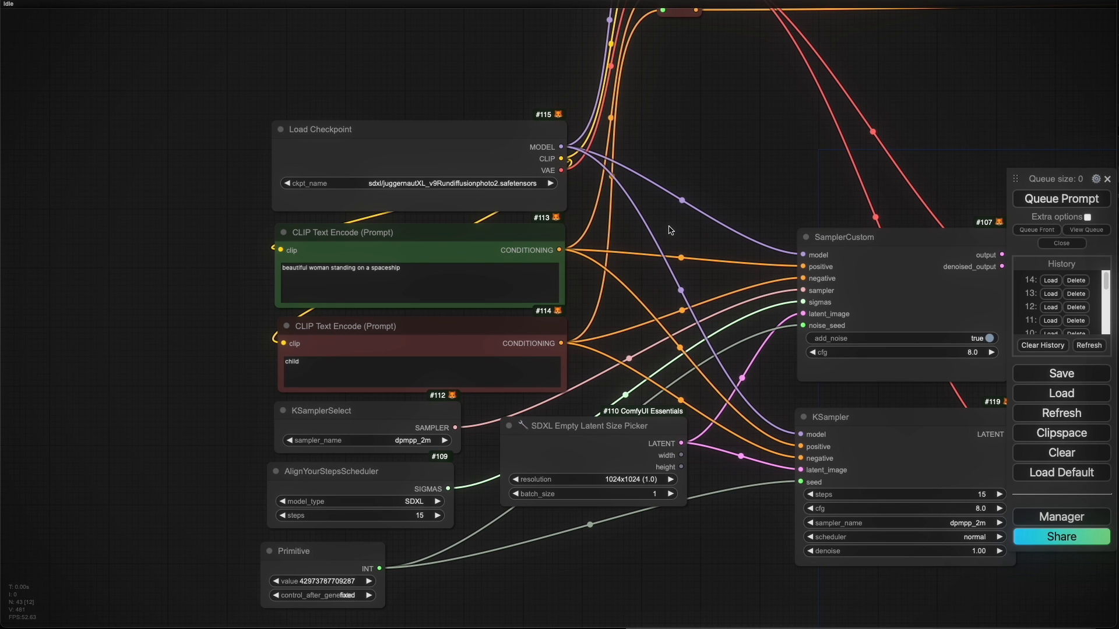
mouse_move(530, 319)
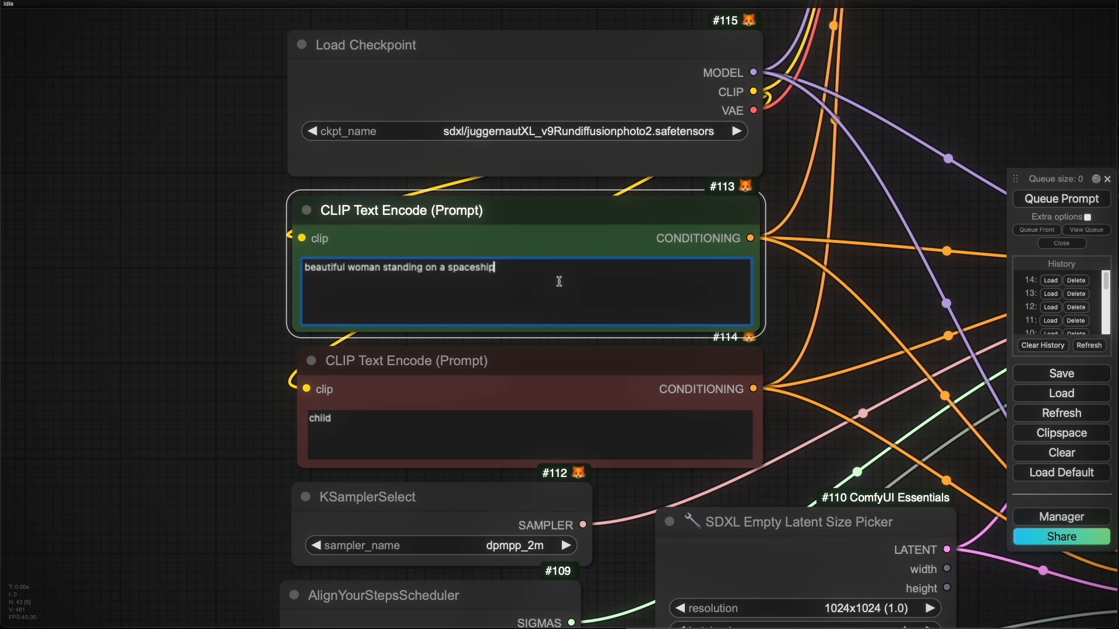
Step: Append ', holding a space martini' to the positive prompt and queue a generation
text(,)
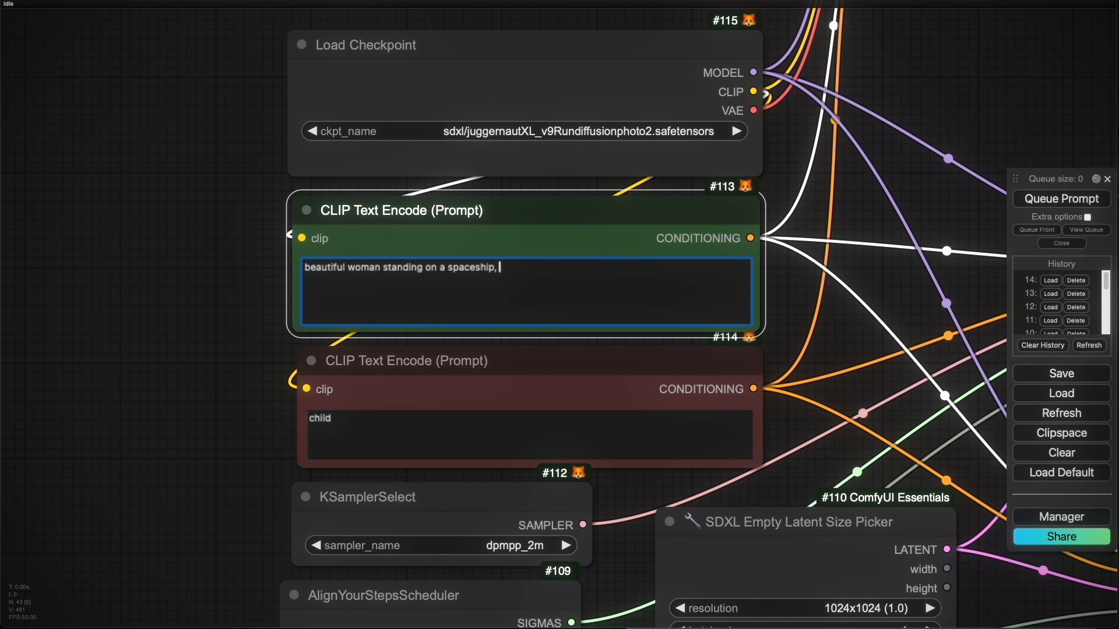
text(holding a space martin)
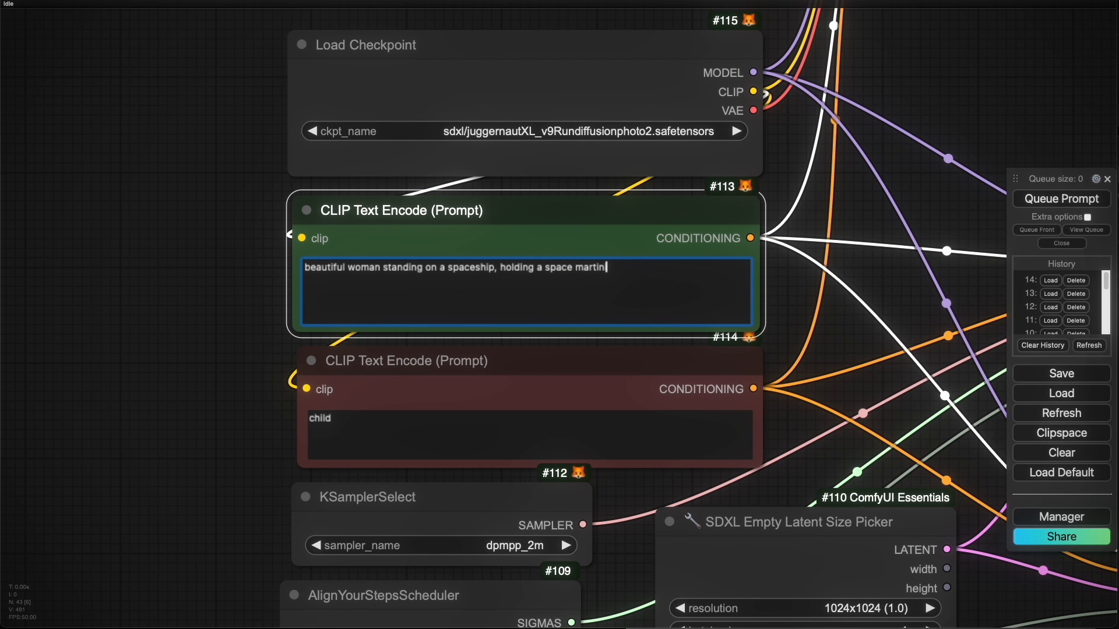
click(1060, 198)
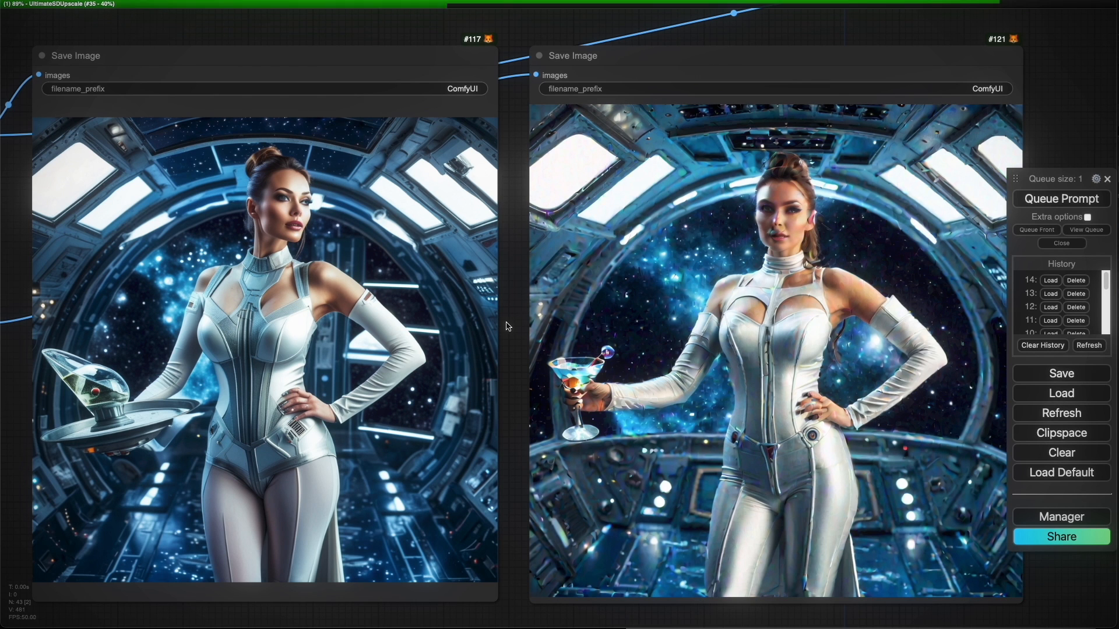
mouse_move(552, 373)
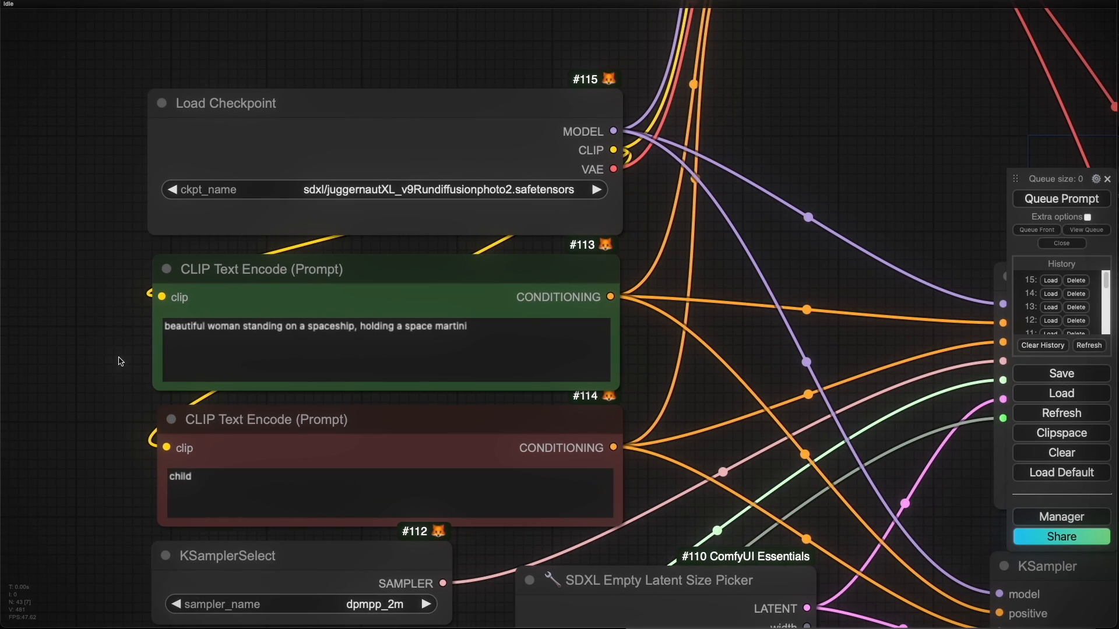
Step: Add 'in one hand and a space gun in the other' to the prompt and queue it
text(, wearing a)
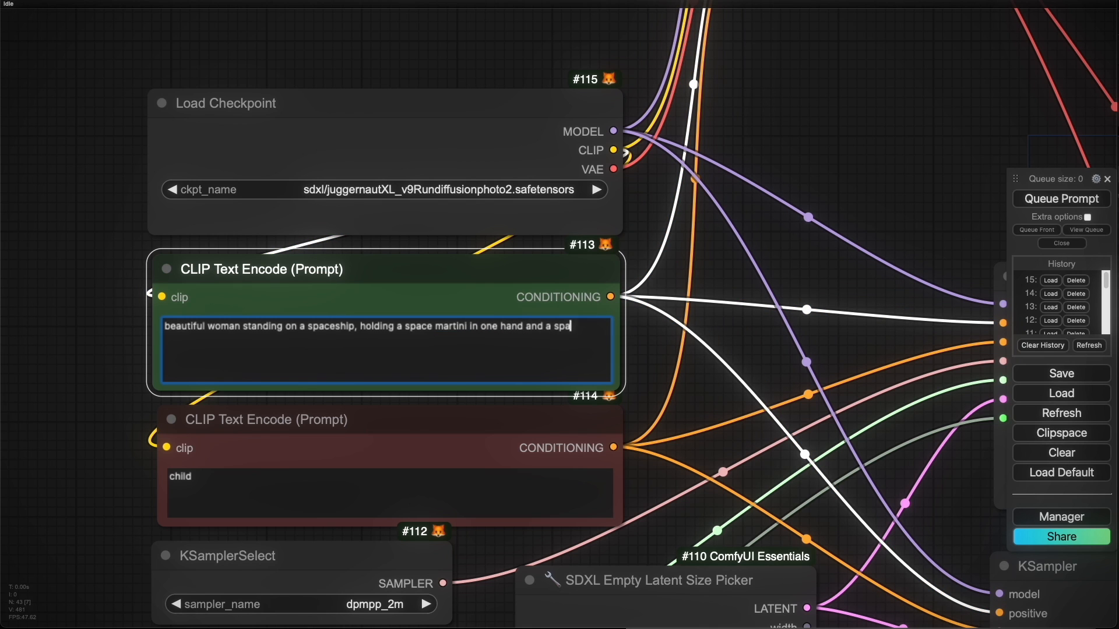
text(ce gun in the other)
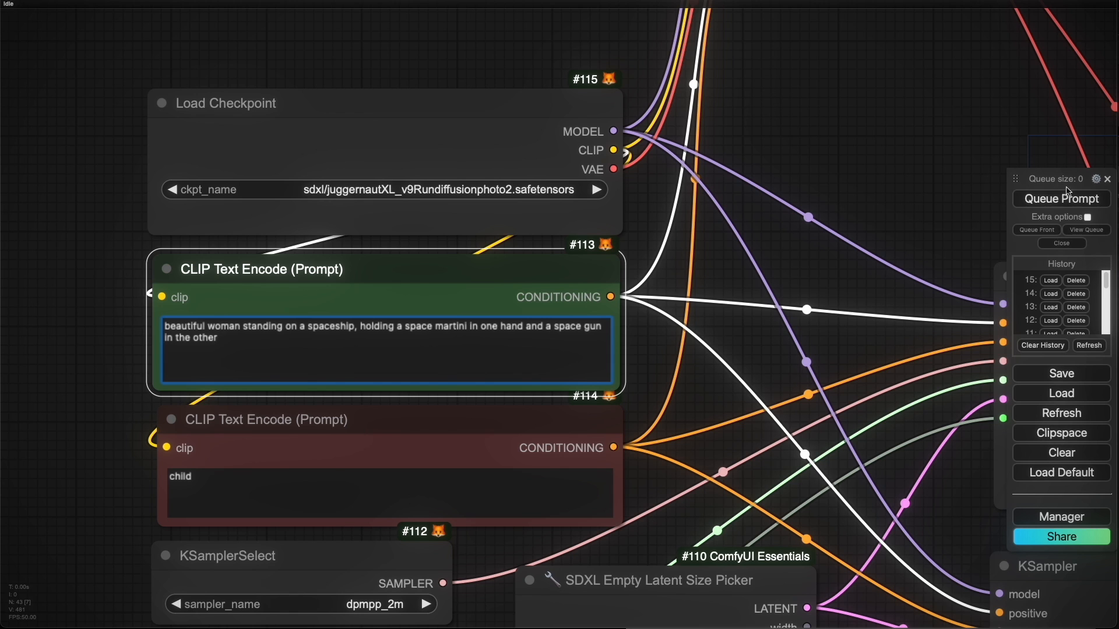
click(1060, 198)
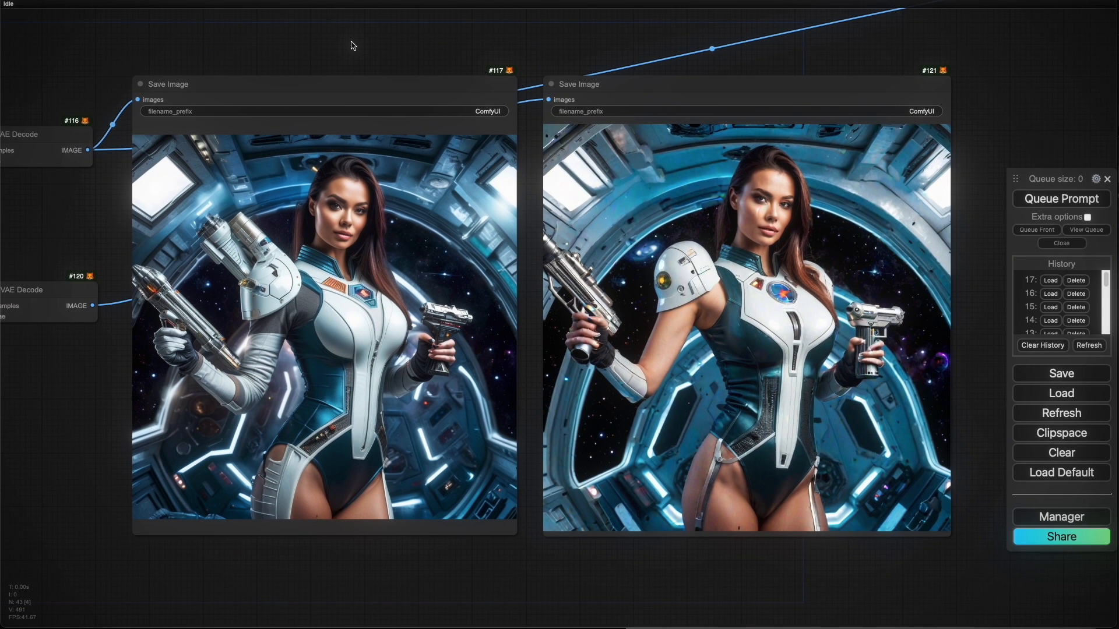
mouse_move(516, 280)
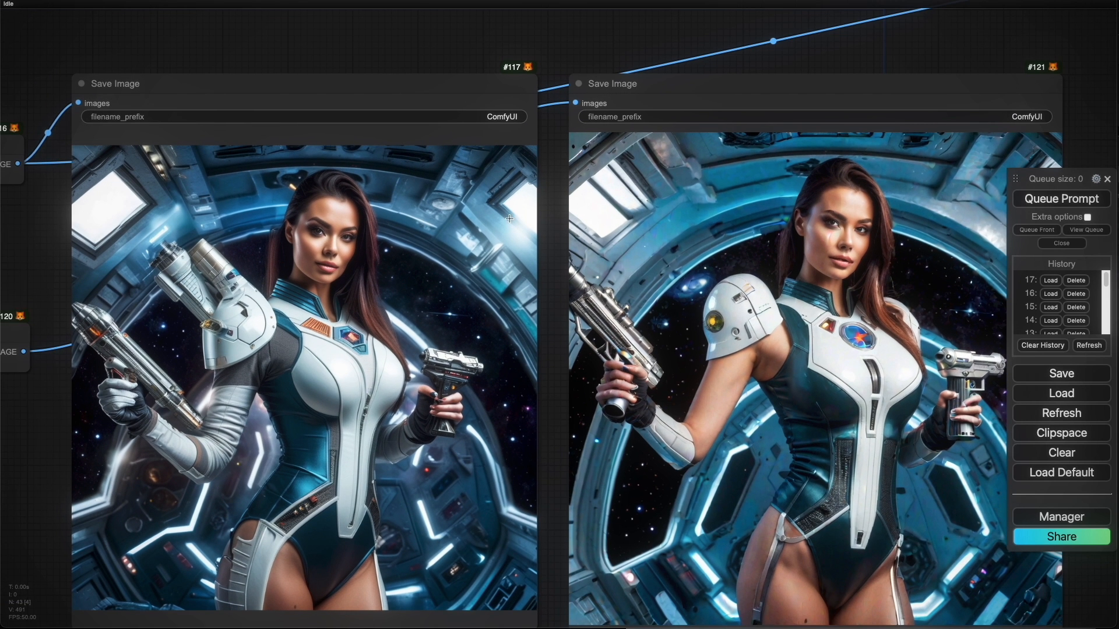
mouse_move(319, 397)
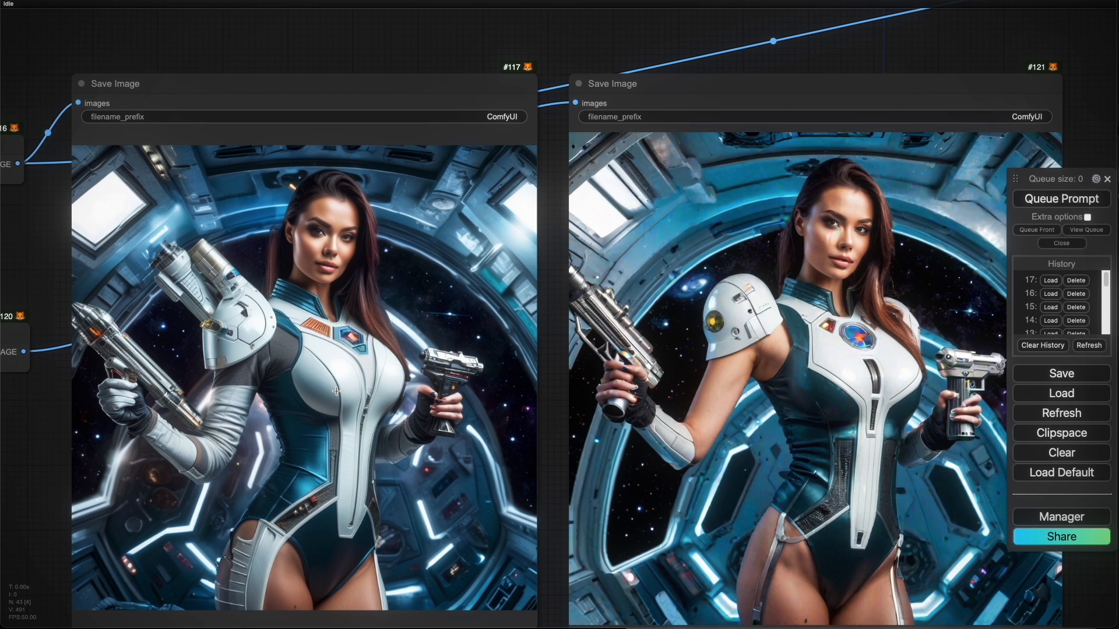
mouse_move(356, 391)
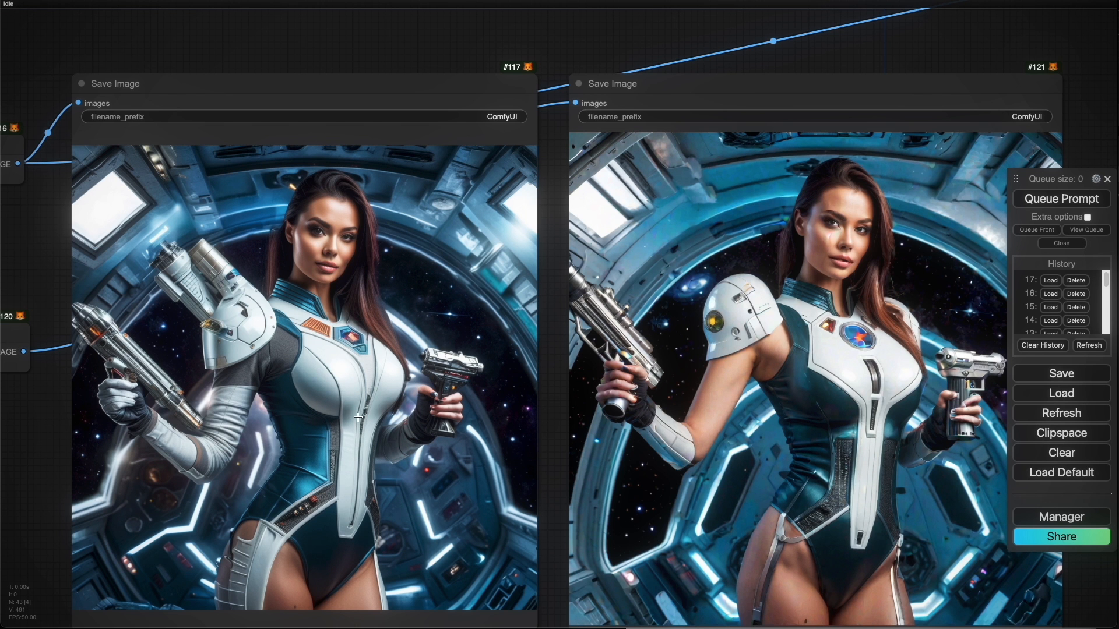
mouse_move(489, 422)
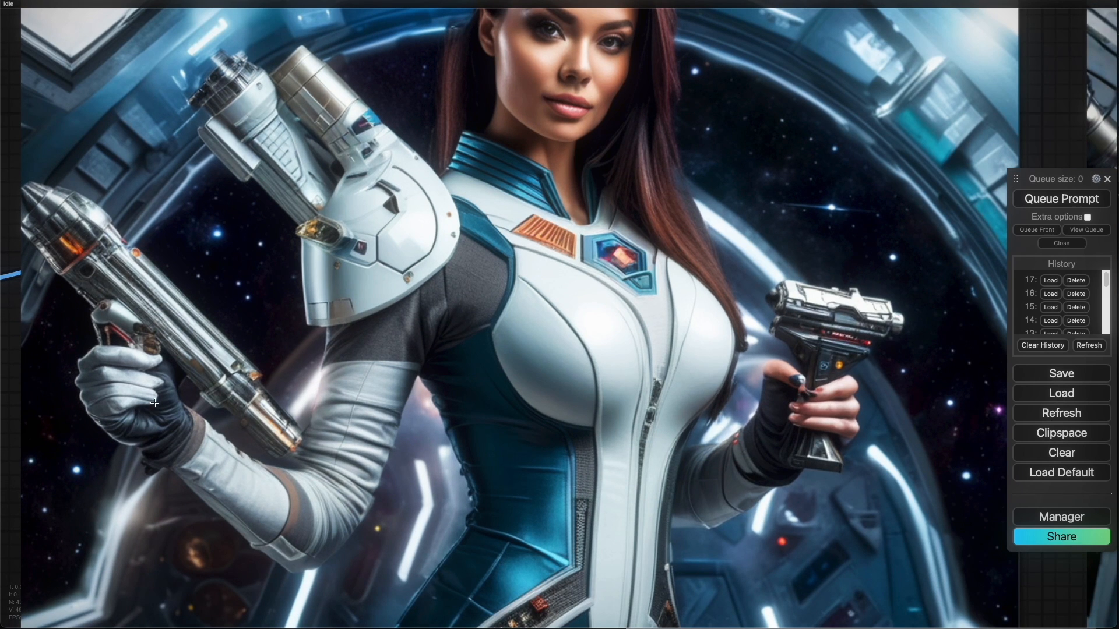
mouse_move(147, 393)
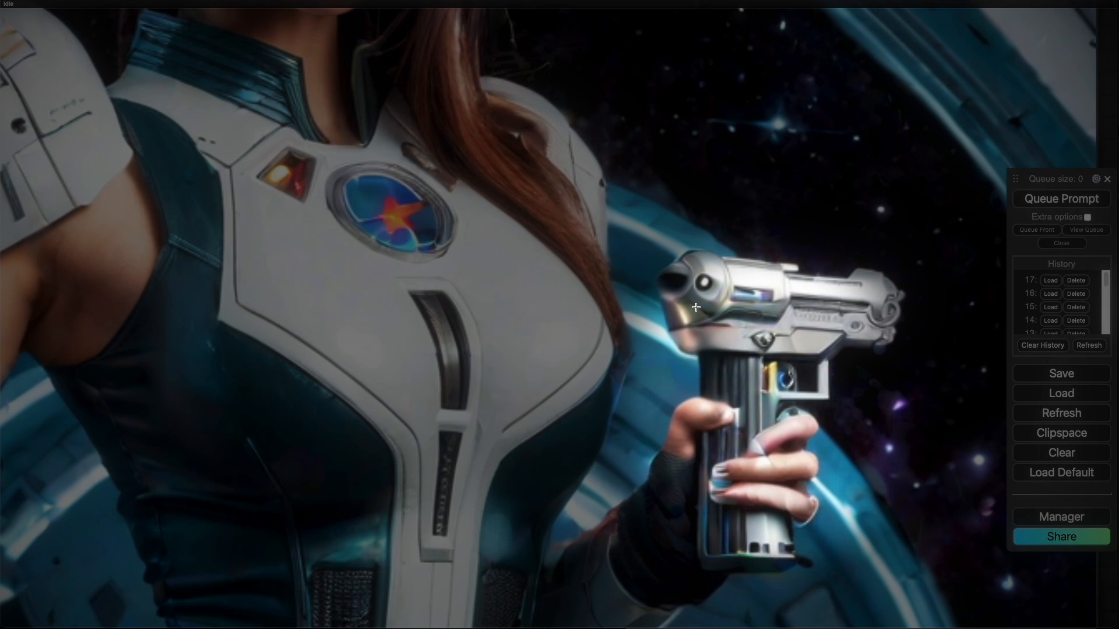
mouse_move(784, 502)
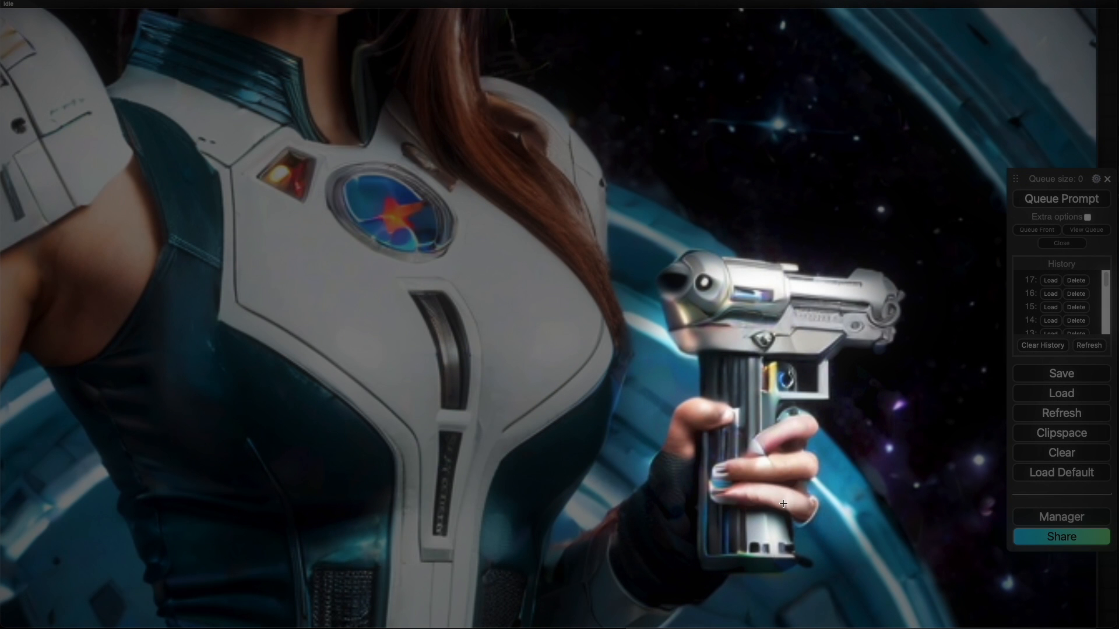
mouse_move(719, 448)
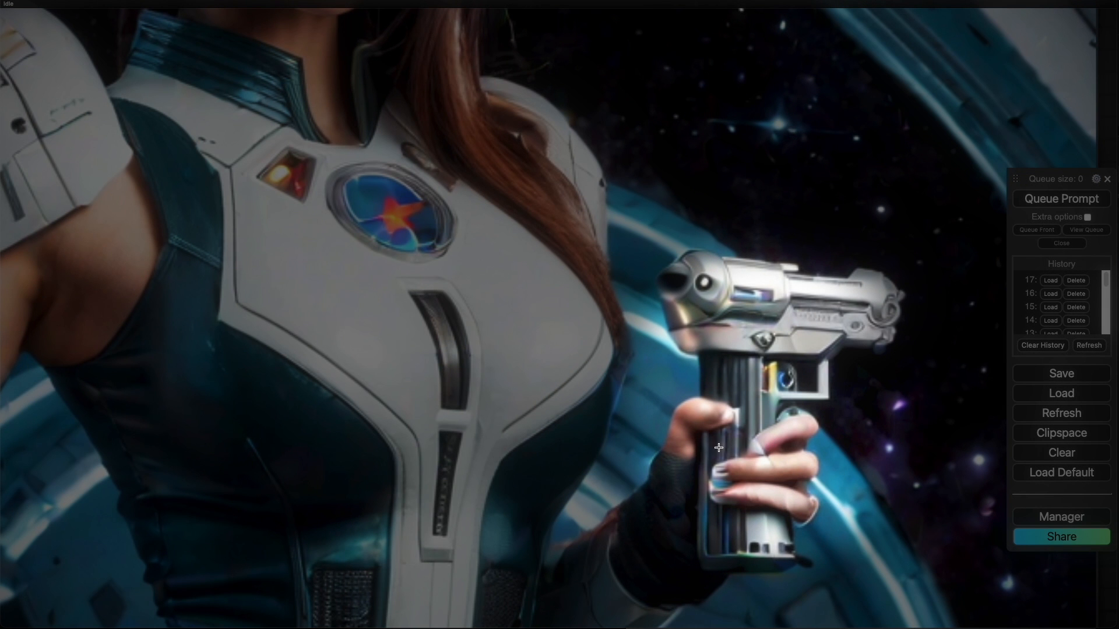
mouse_move(696, 464)
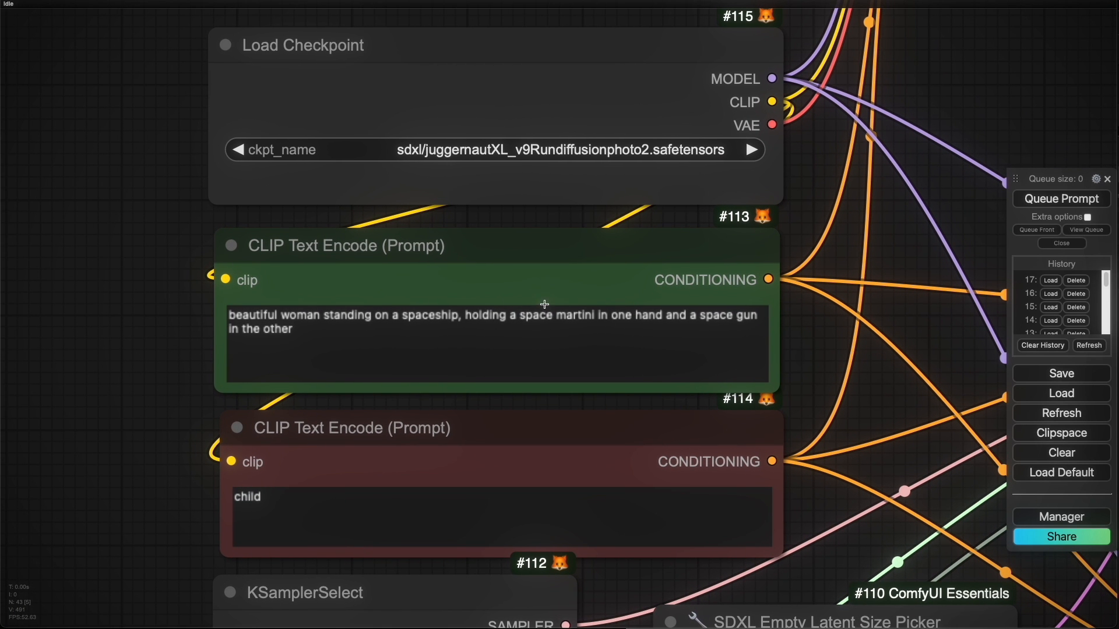
Step: Select the green positive prompt box for editing
click(1059, 199)
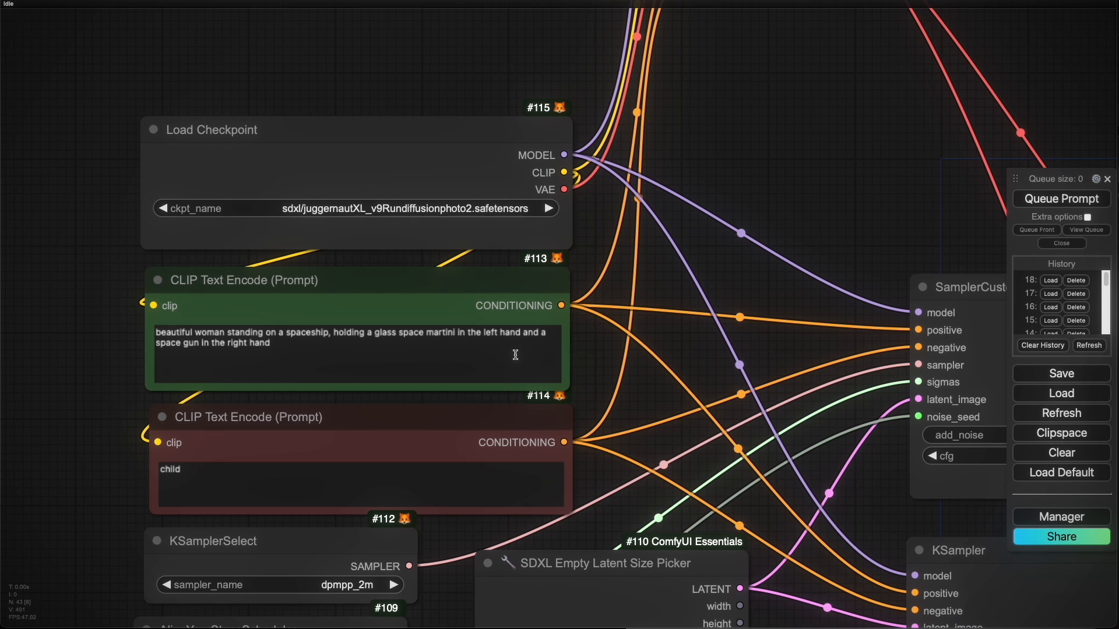
mouse_move(406, 341)
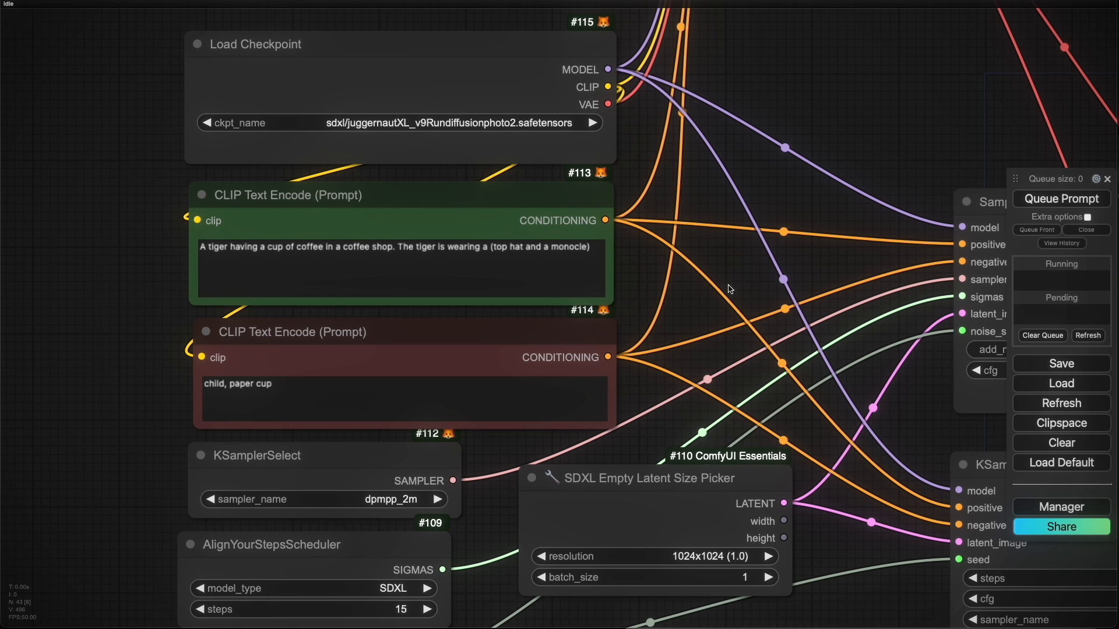
mouse_move(960, 240)
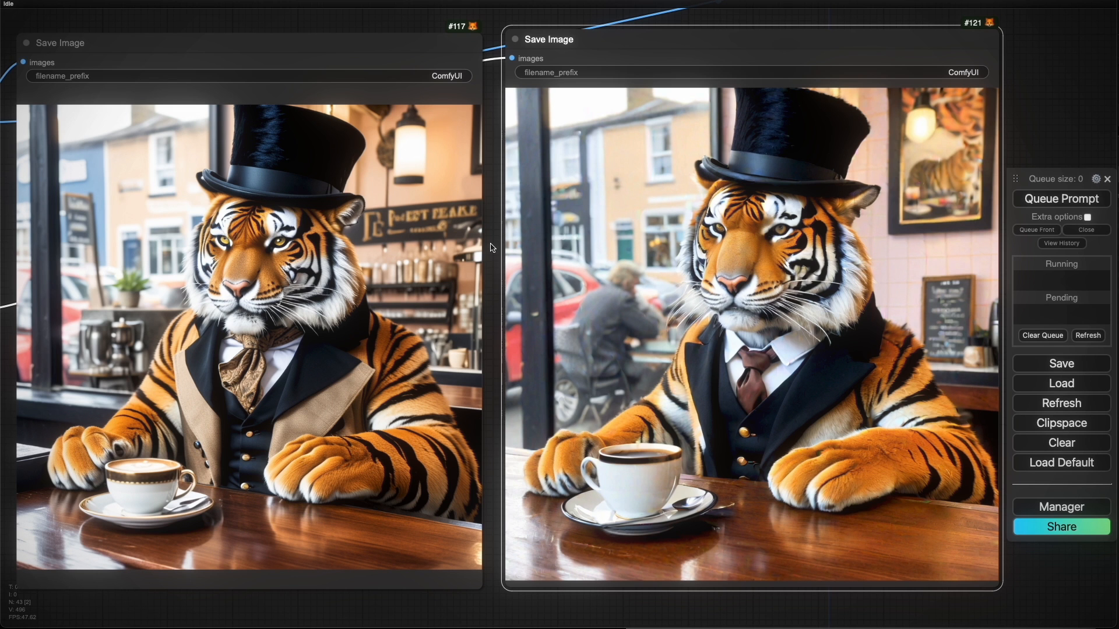
mouse_move(413, 398)
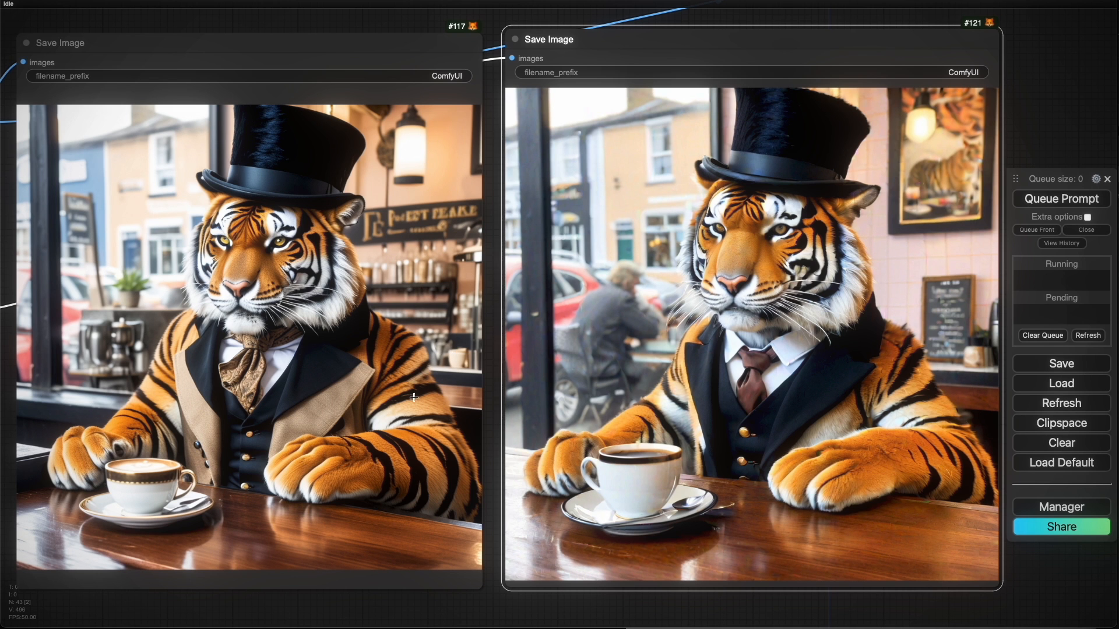